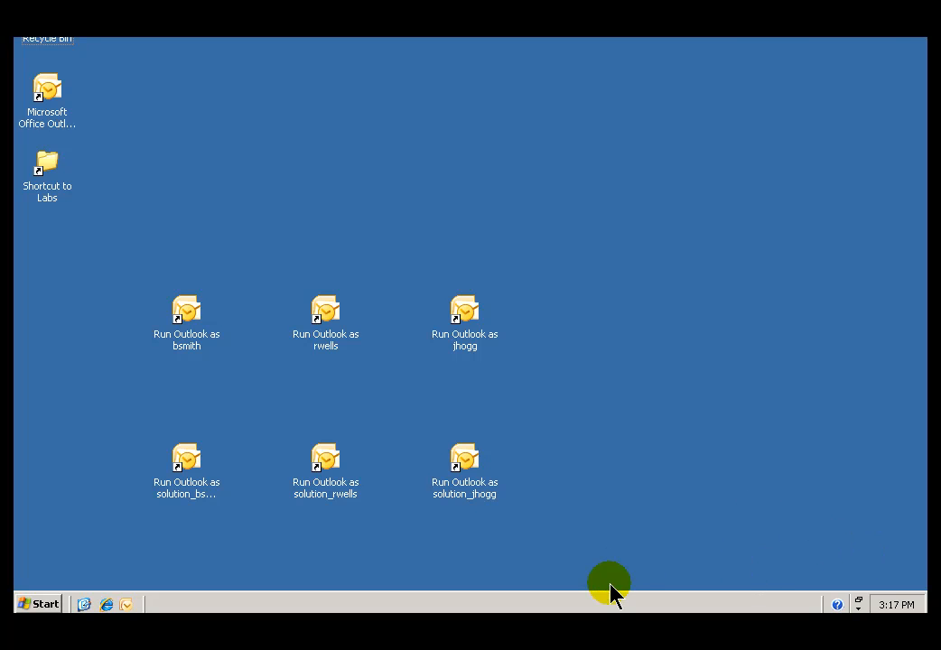
mouse_move(36, 603)
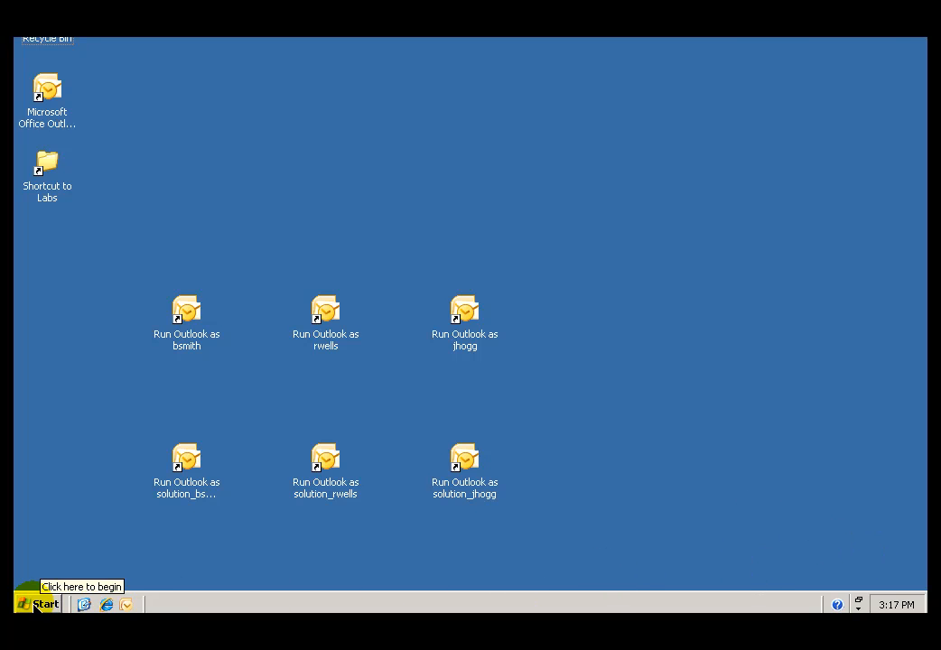
Step: Launch PI System Management Tools from the Start menu's PI System programs
left_click(38, 603)
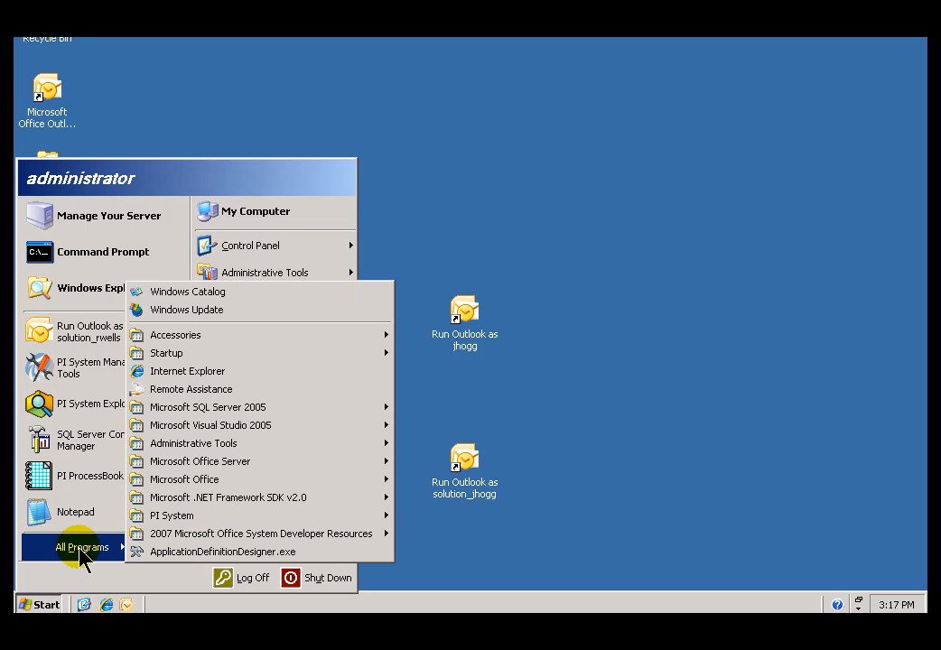
mouse_move(197, 516)
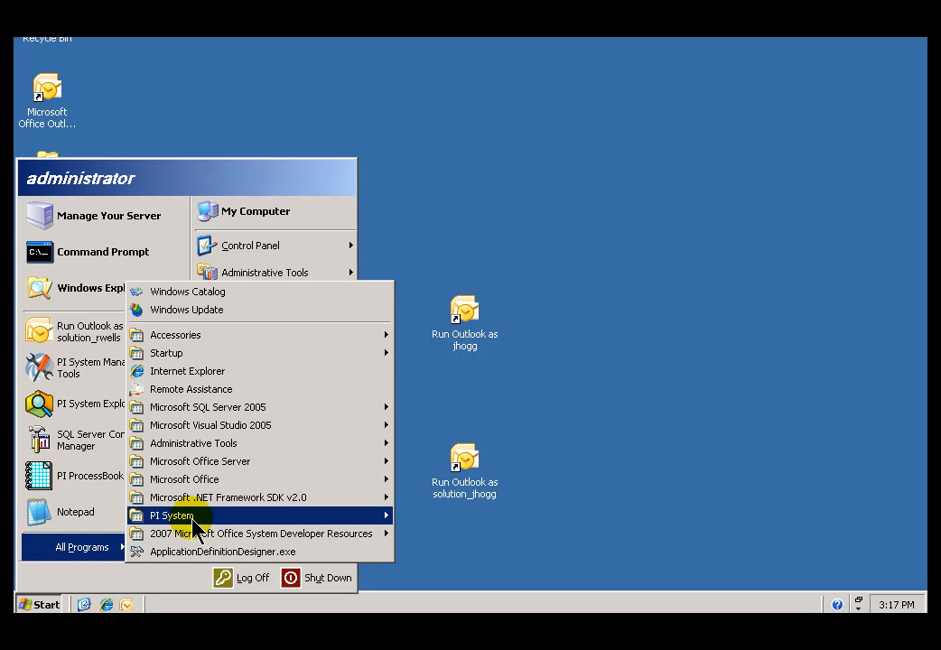
mouse_move(361, 520)
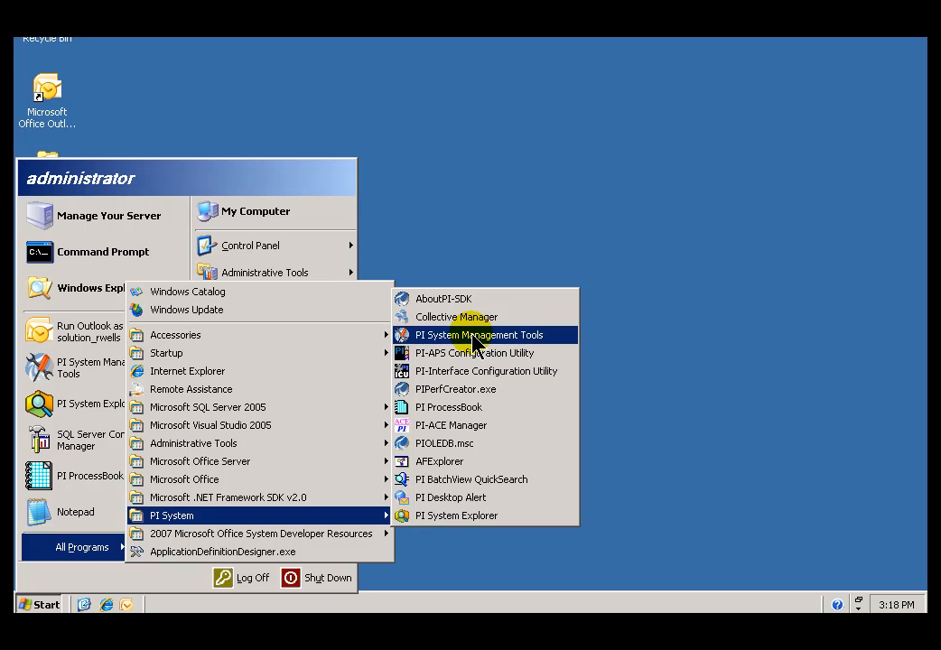
left_click(480, 334)
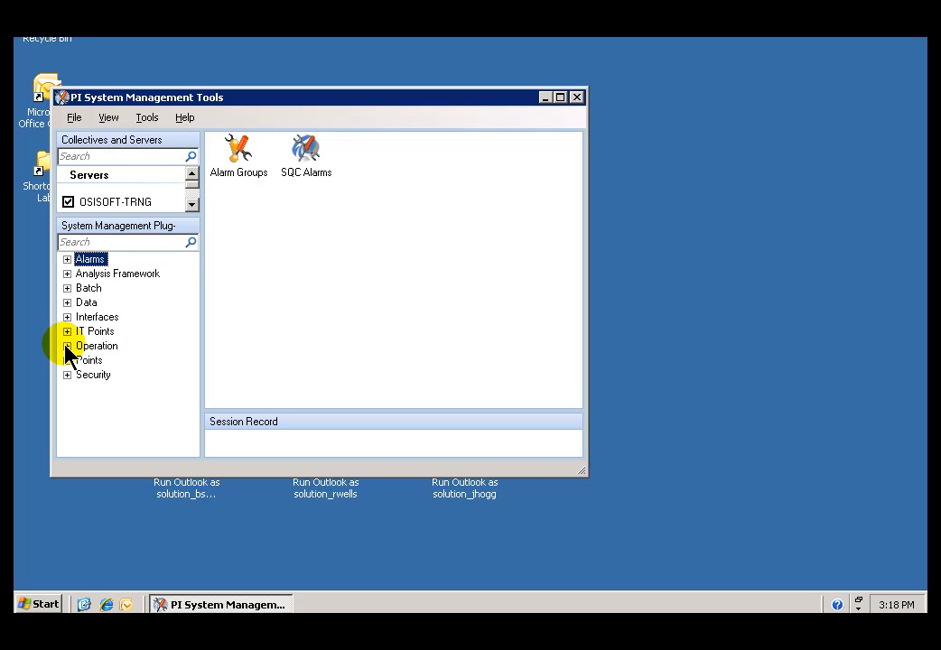
Step: Switch to the Module Database plug-in under Operation and expand the Modules list
left_click(66, 346)
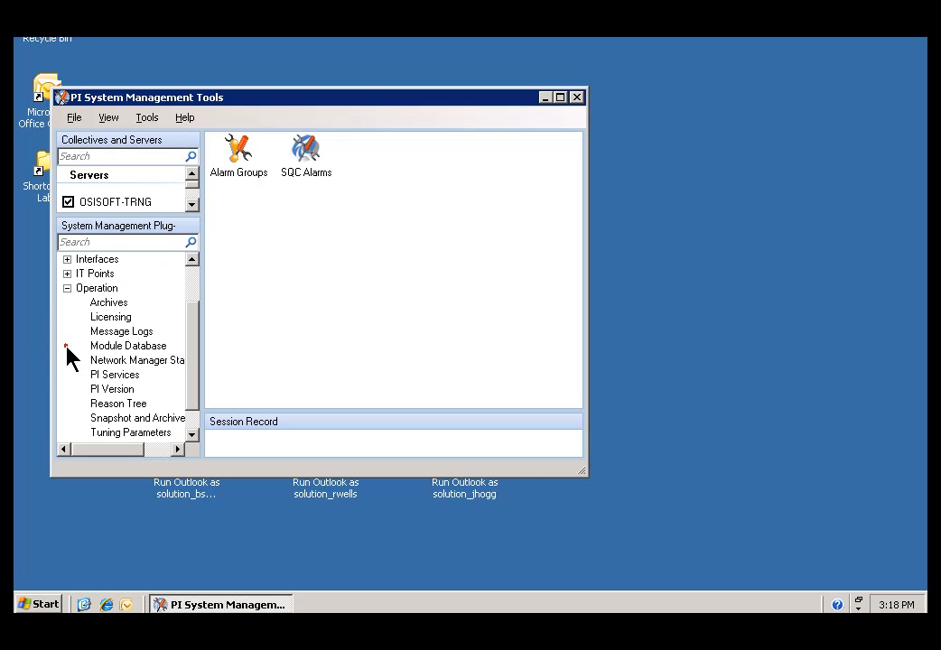
left_click(129, 346)
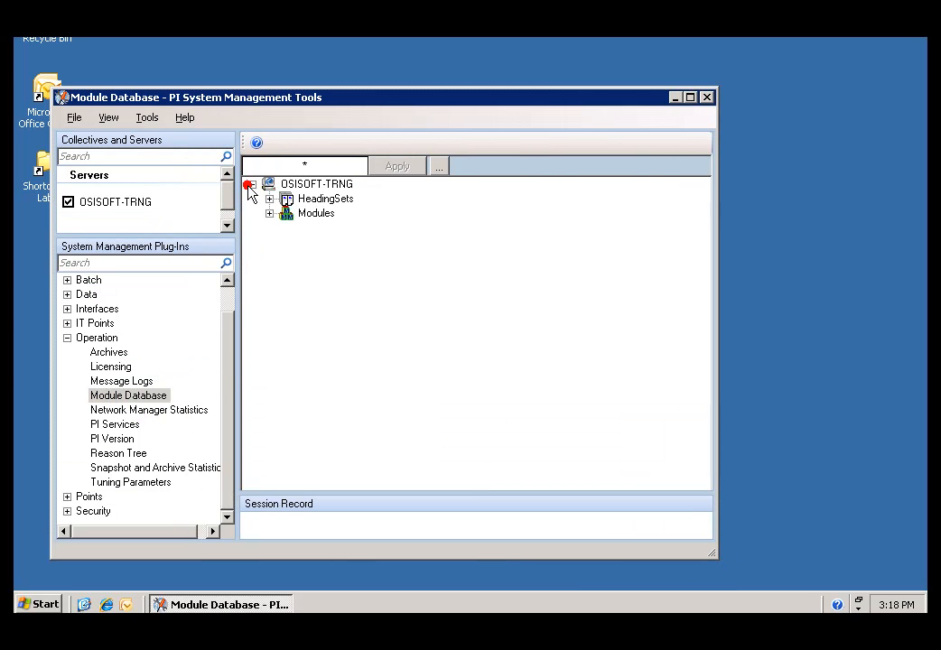
left_click(253, 184)
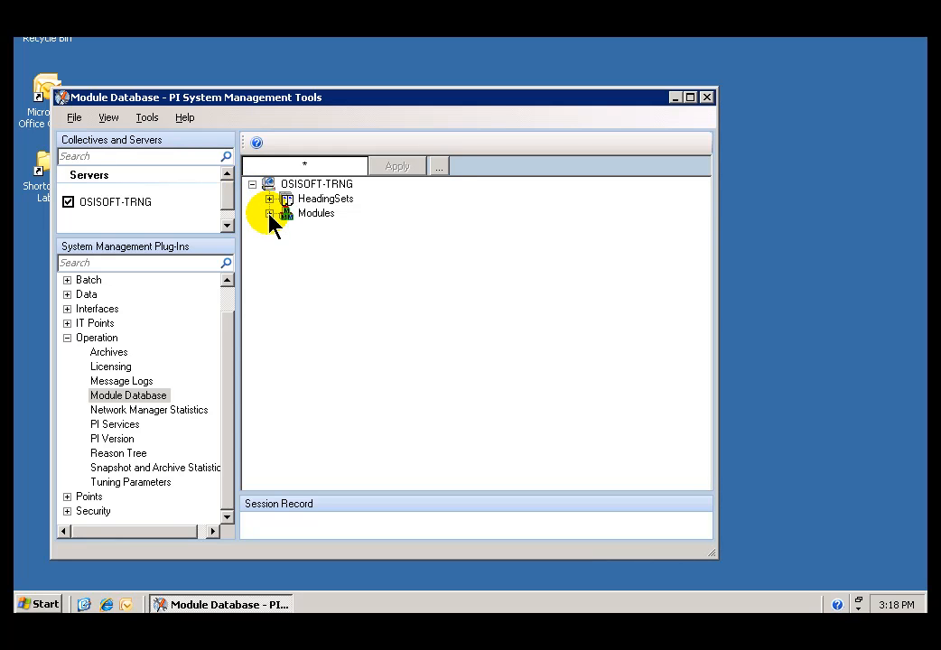
left_click(269, 213)
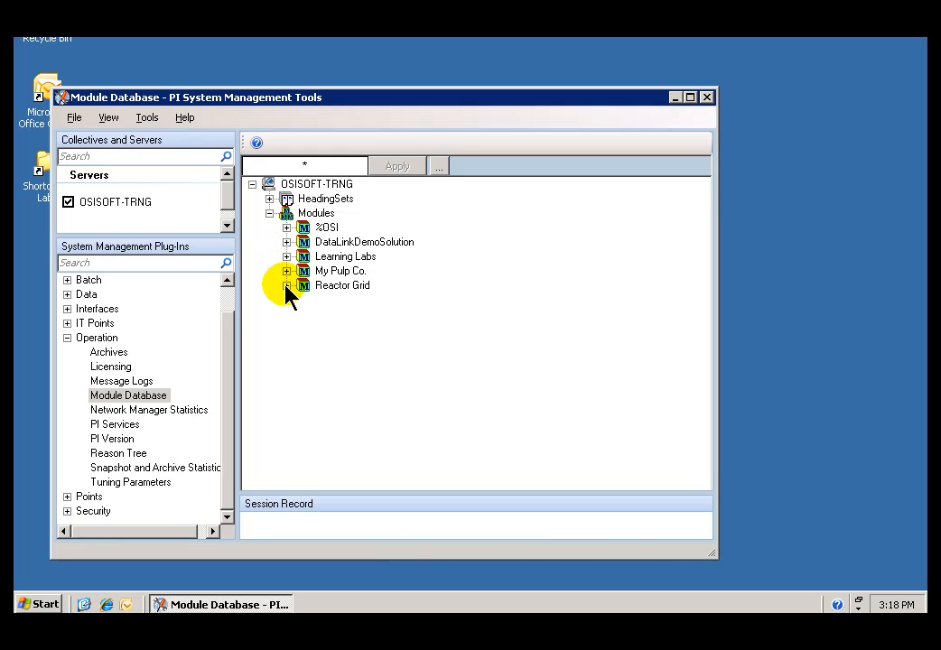
Step: Expand Reactor Grid and show Reactor 3 South's aliases: Concentration, Tank Level, Temperature
left_click(287, 286)
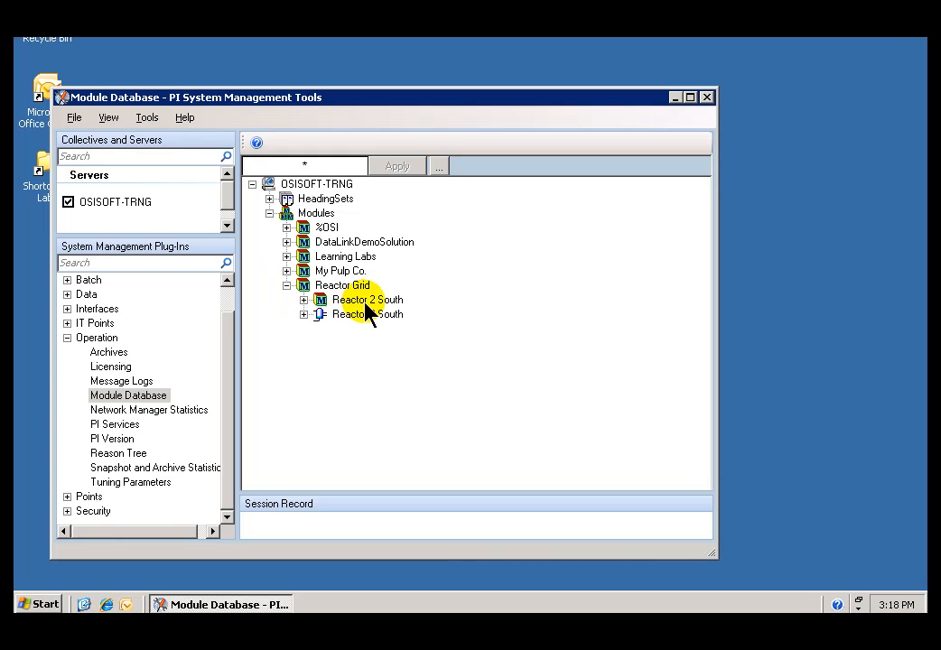
left_click(365, 299)
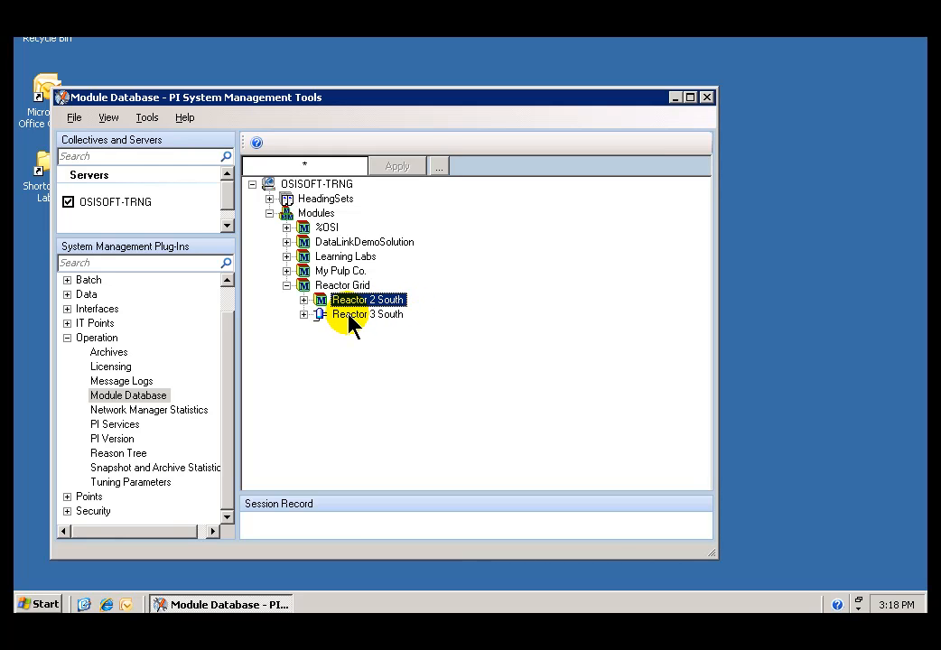
left_click(303, 314)
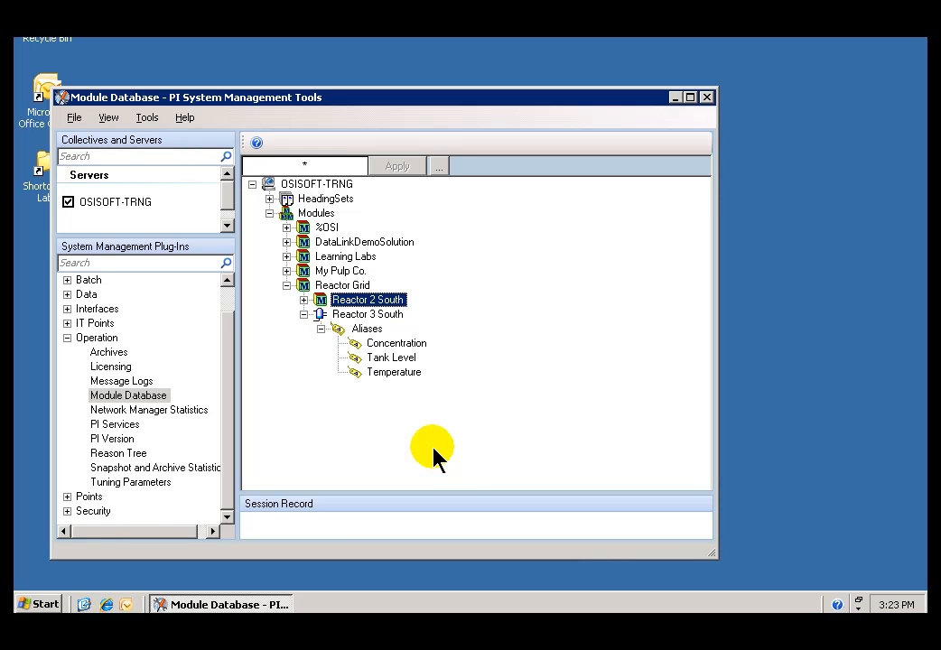
Step: Expand Reactor 2 South so its aliases show alongside Reactor 3 South's
left_click(368, 314)
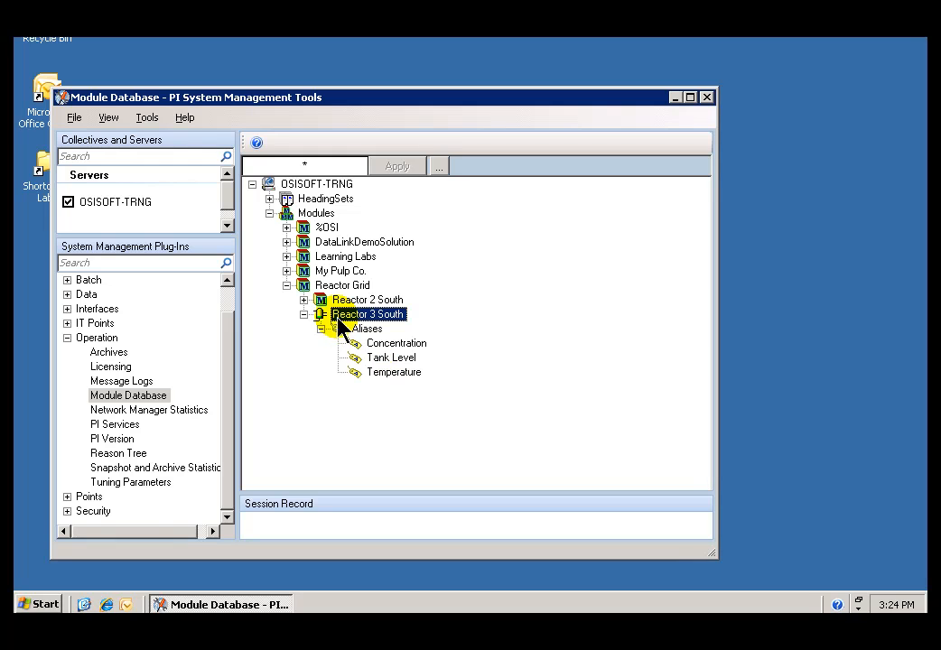
left_click(364, 299)
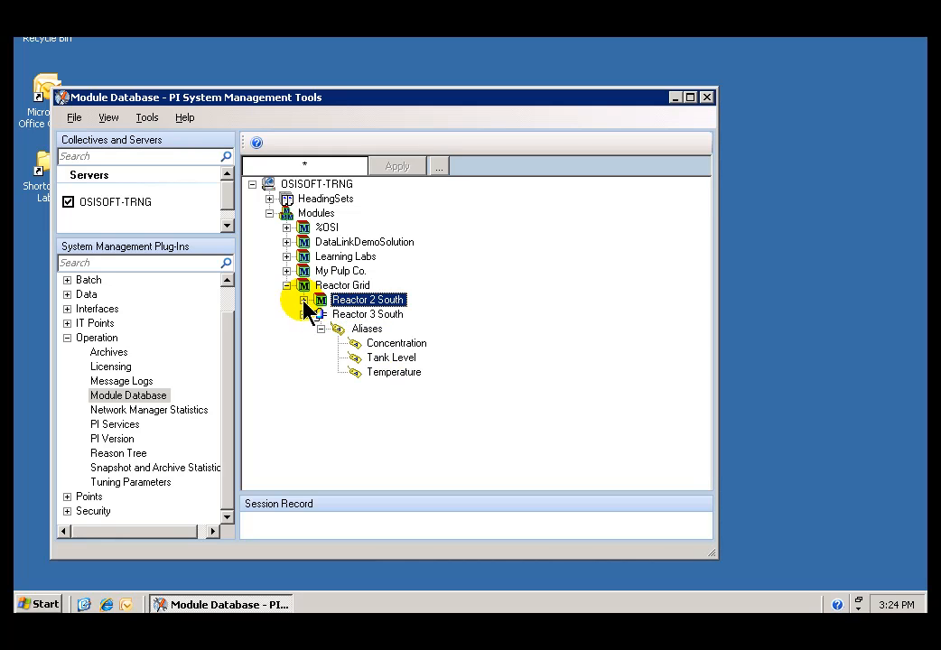
left_click(304, 300)
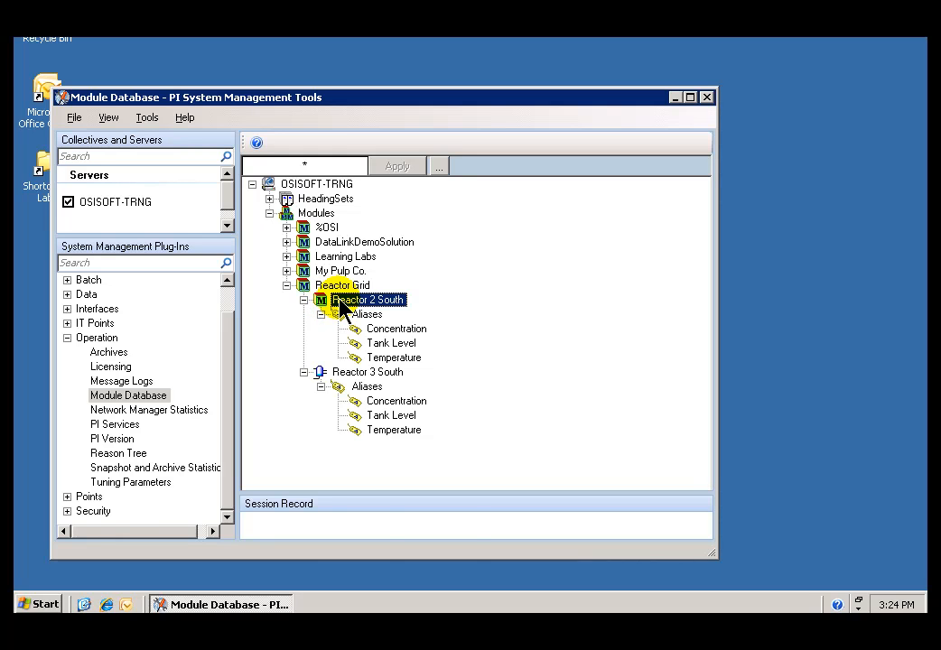
right_click(368, 299)
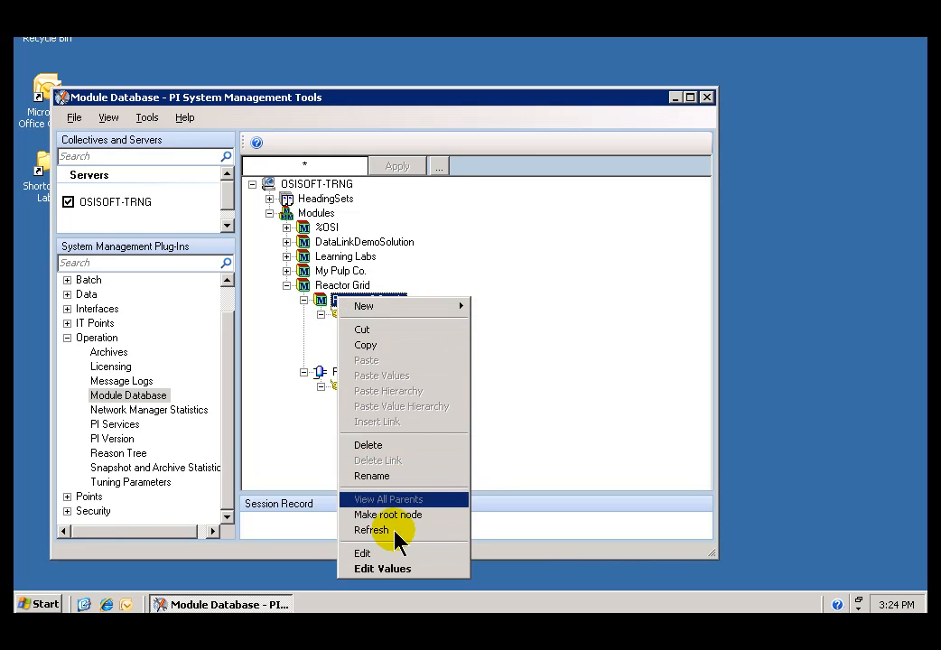
left_click(383, 567)
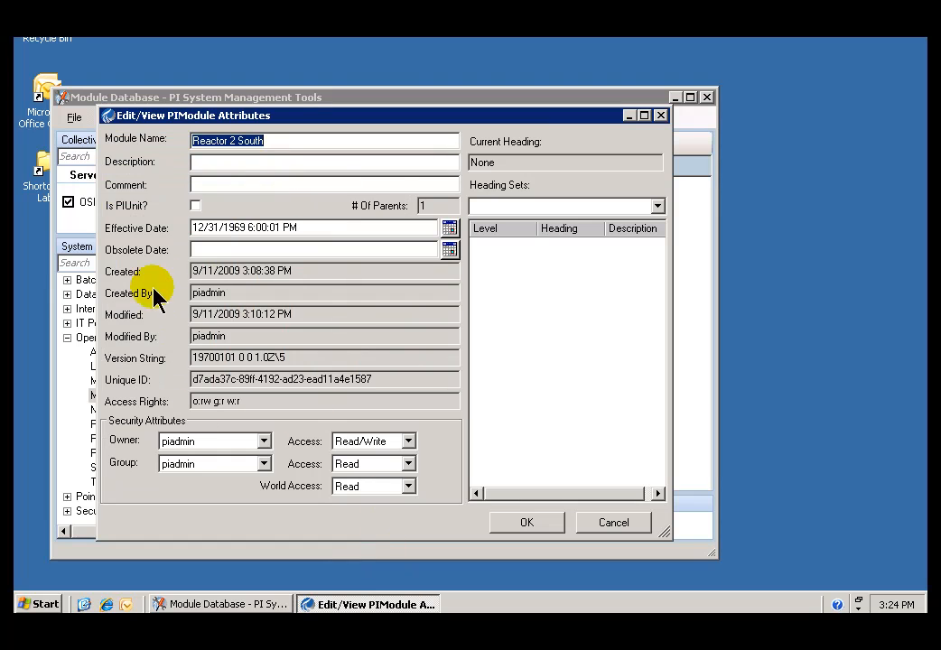
left_click(195, 206)
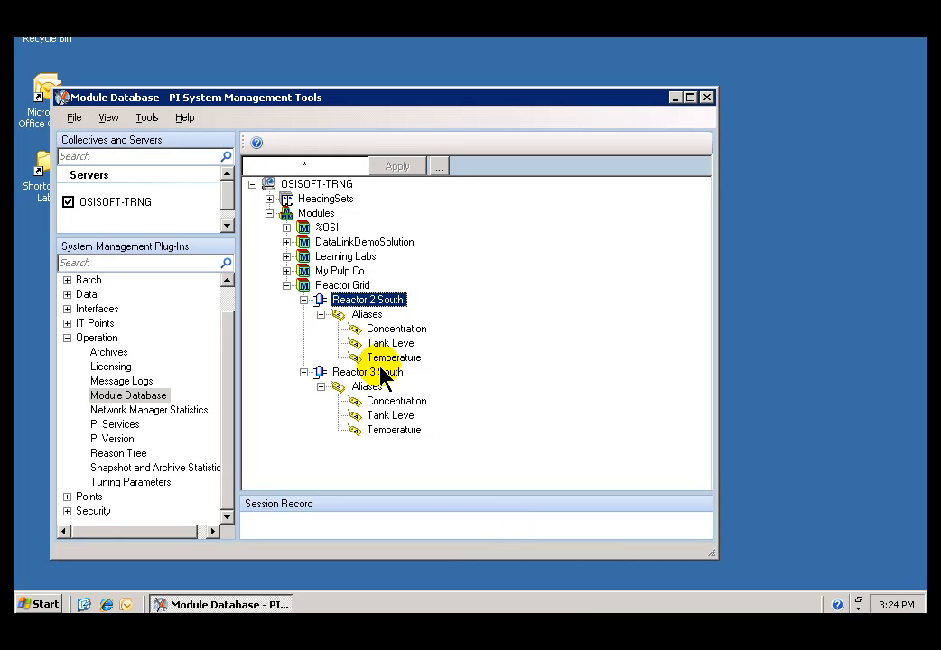
left_click(368, 372)
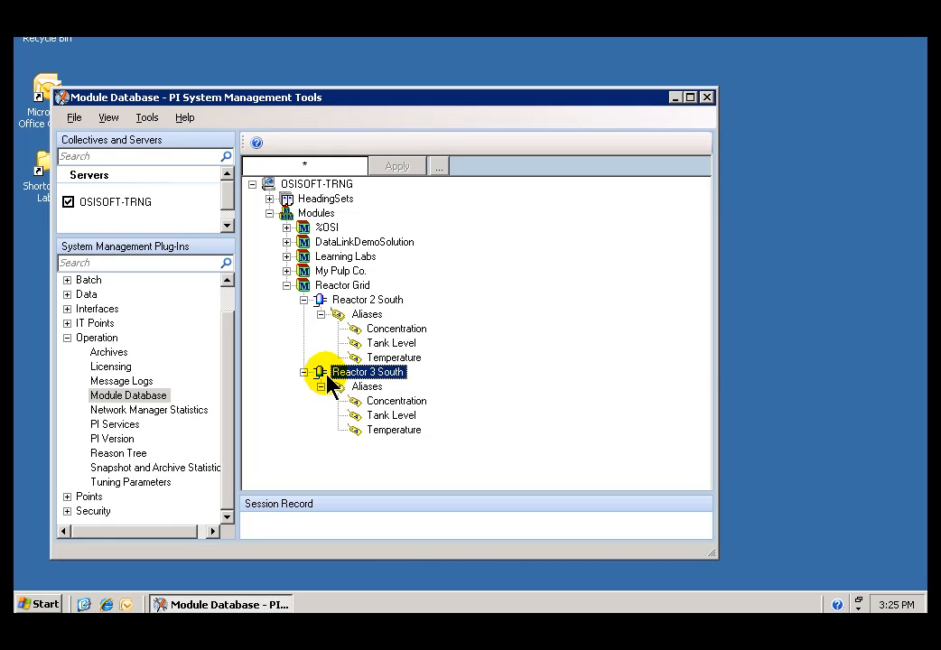
mouse_move(324, 341)
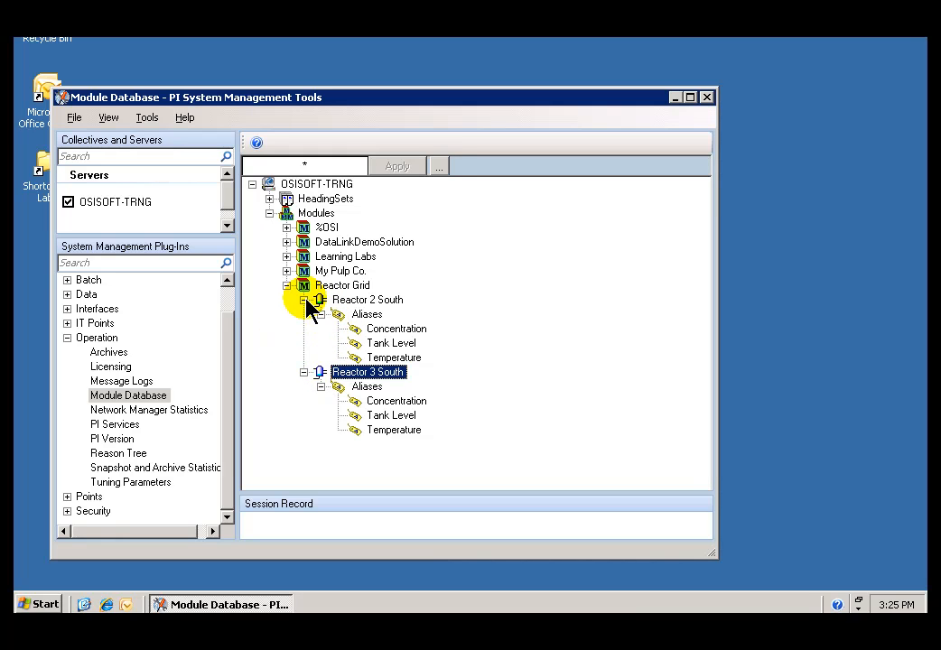
Step: Collapse Reactor 2 South's aliases and switch to the Batch Generator plug-in under Batch
left_click(306, 299)
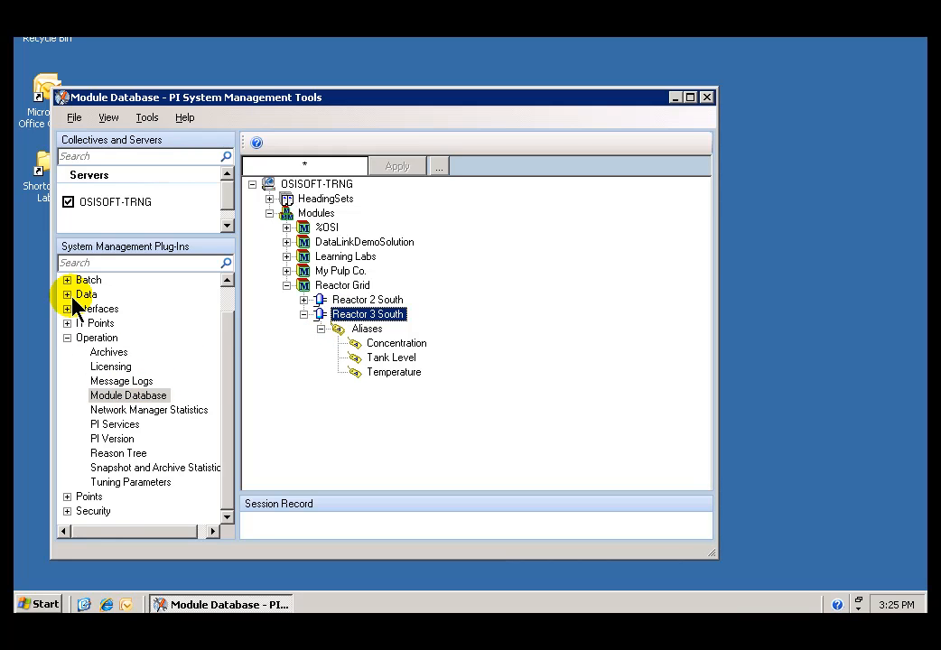
left_click(67, 307)
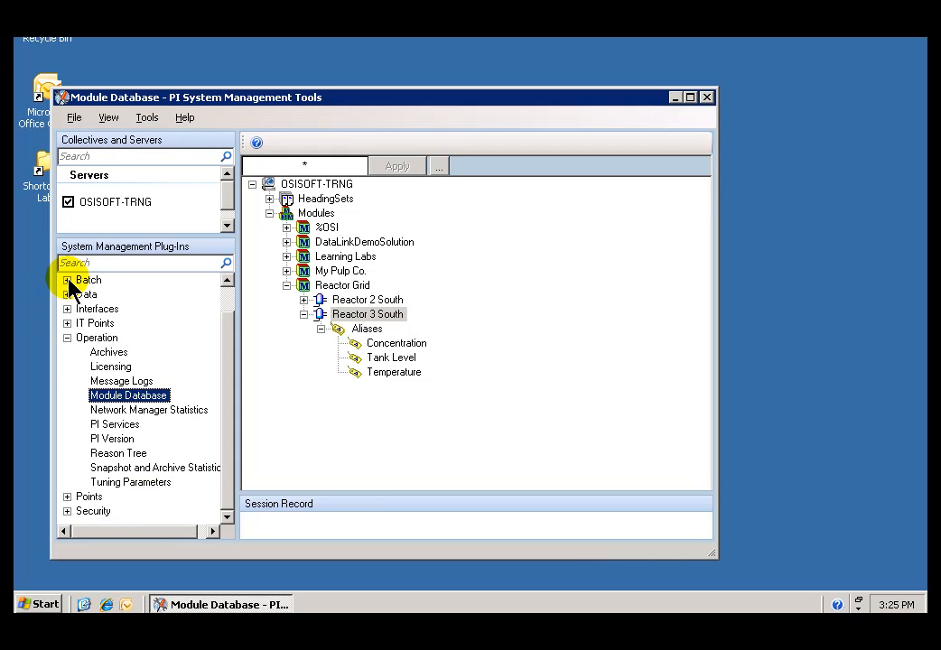
left_click(69, 278)
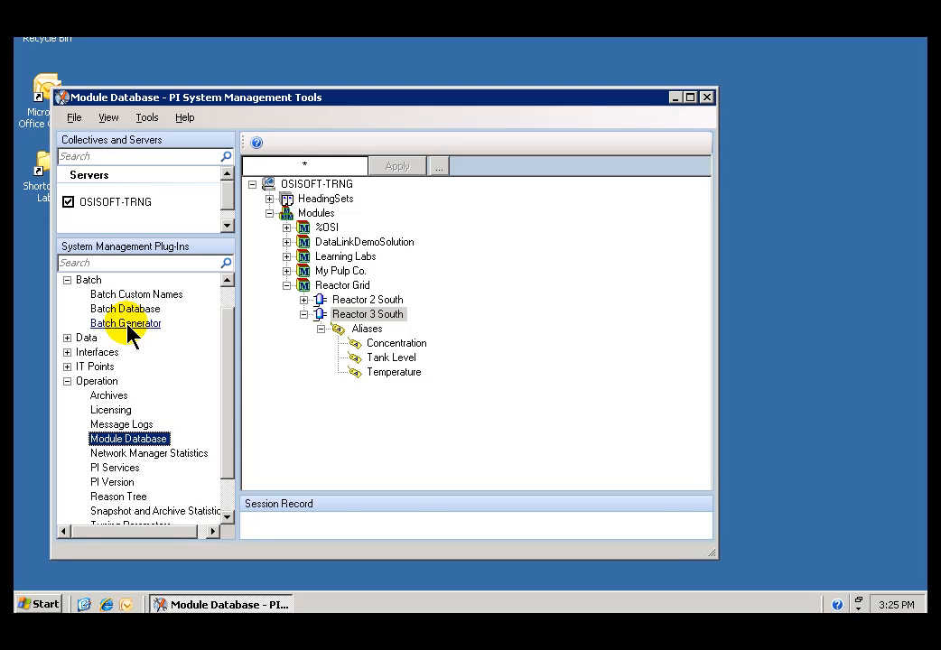
left_click(126, 322)
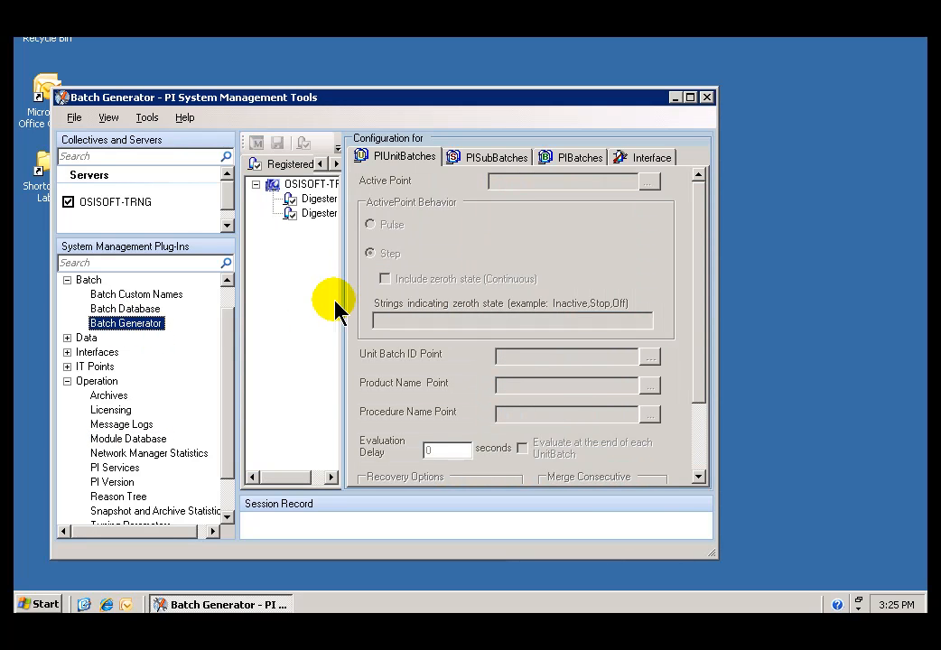
mouse_move(712, 568)
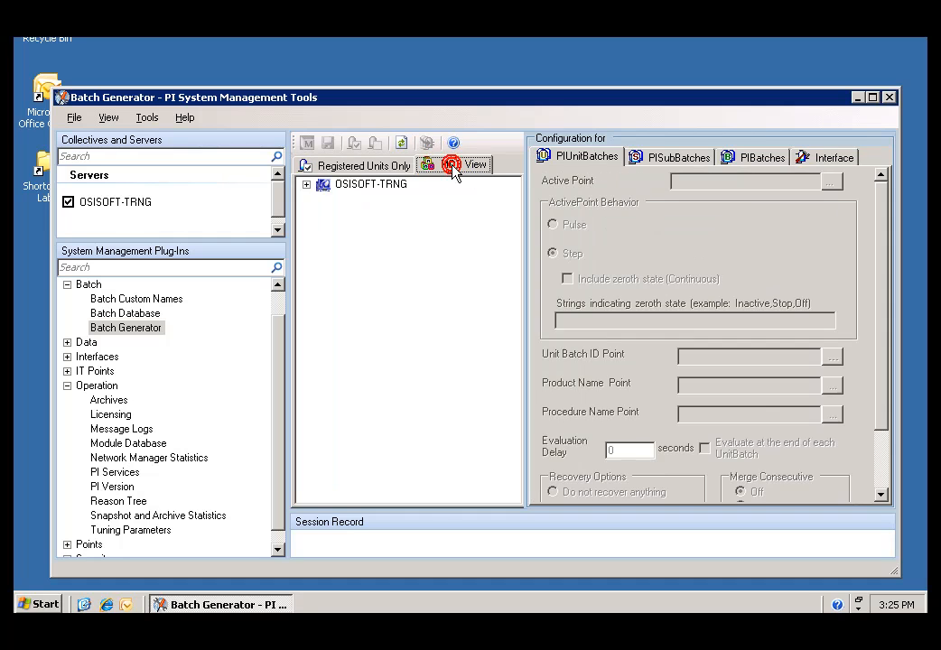
Step: Show Batch Generator's MDB view of Reactor Grid, then return to the Module Database
left_click(452, 164)
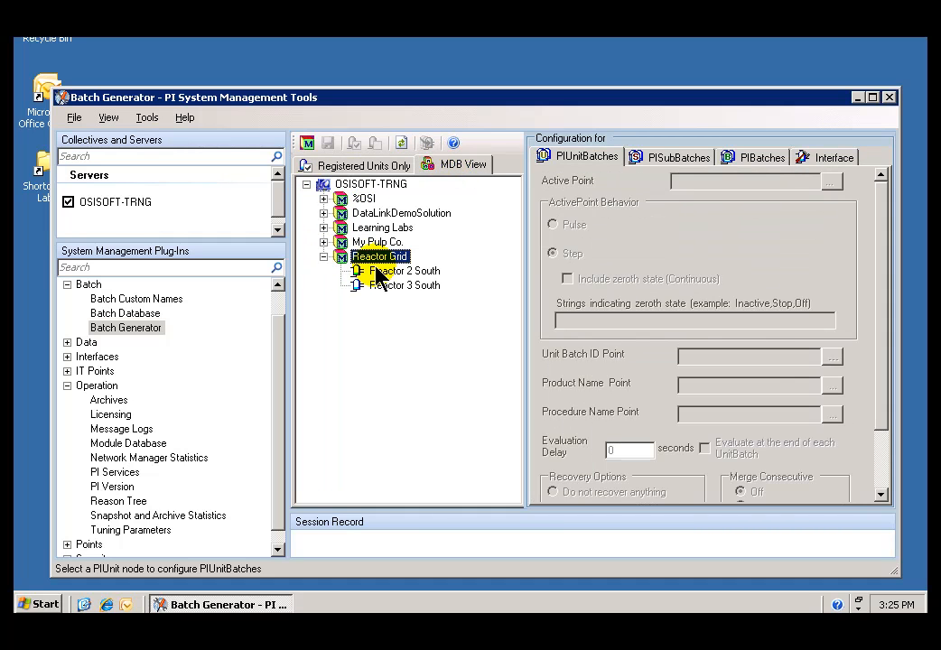
right_click(379, 257)
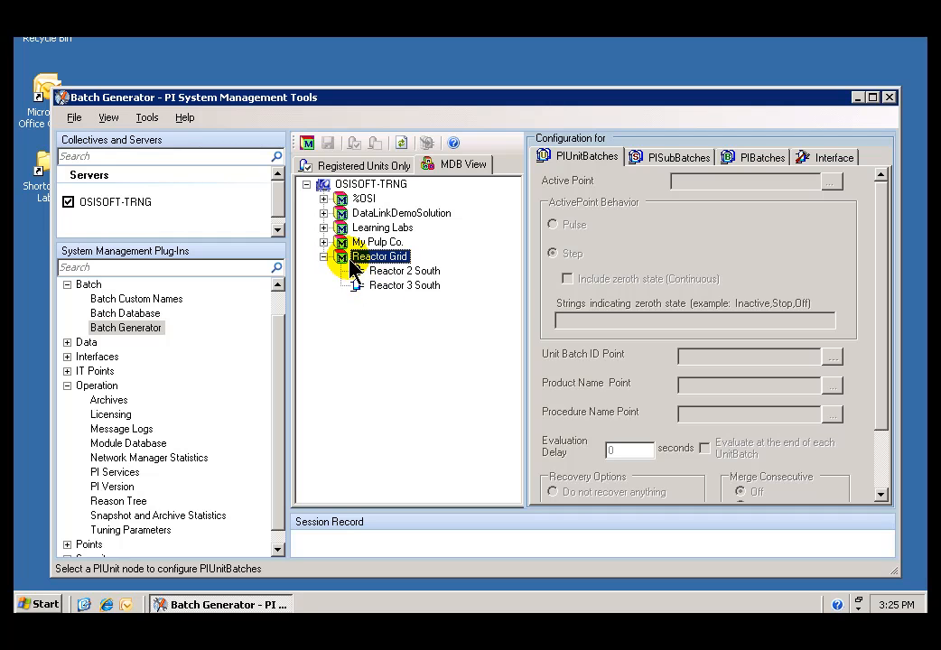
left_click(128, 443)
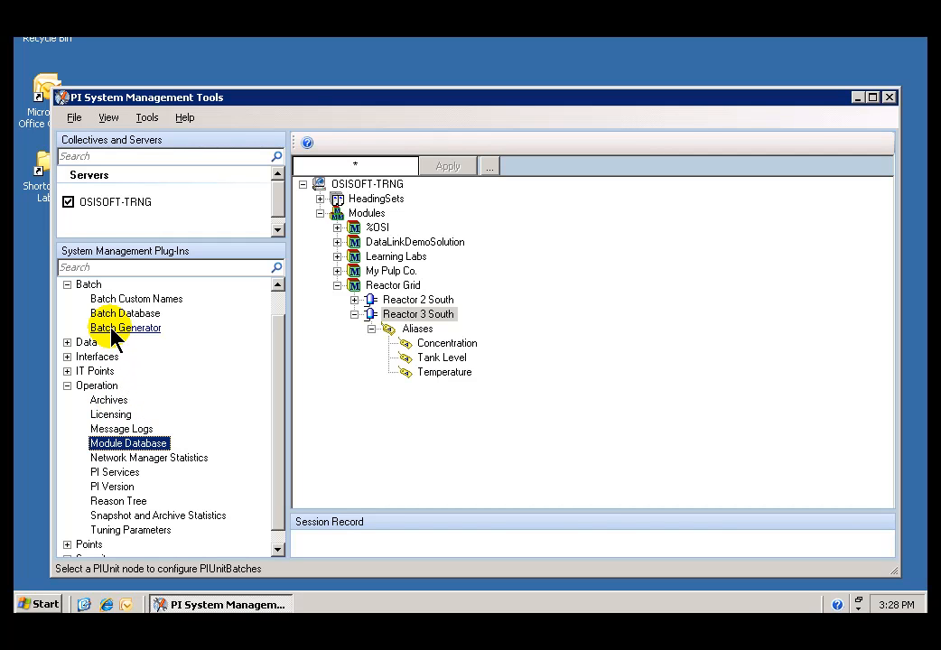
Step: Show the OSISOFT-TRNG server's Batch Generator interface settings with configuration module PI-BaGen
left_click(124, 327)
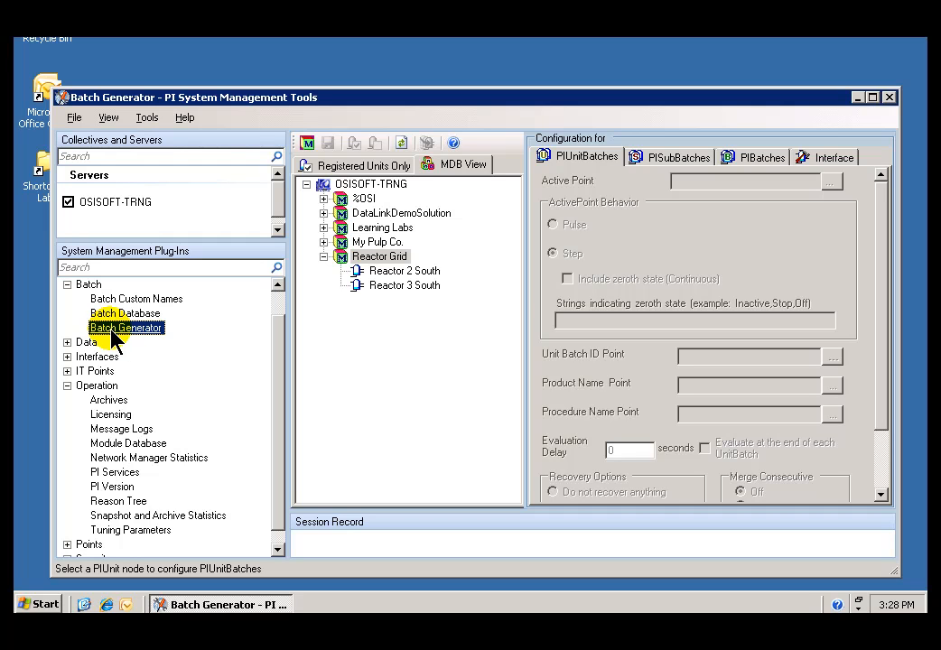
mouse_move(307, 357)
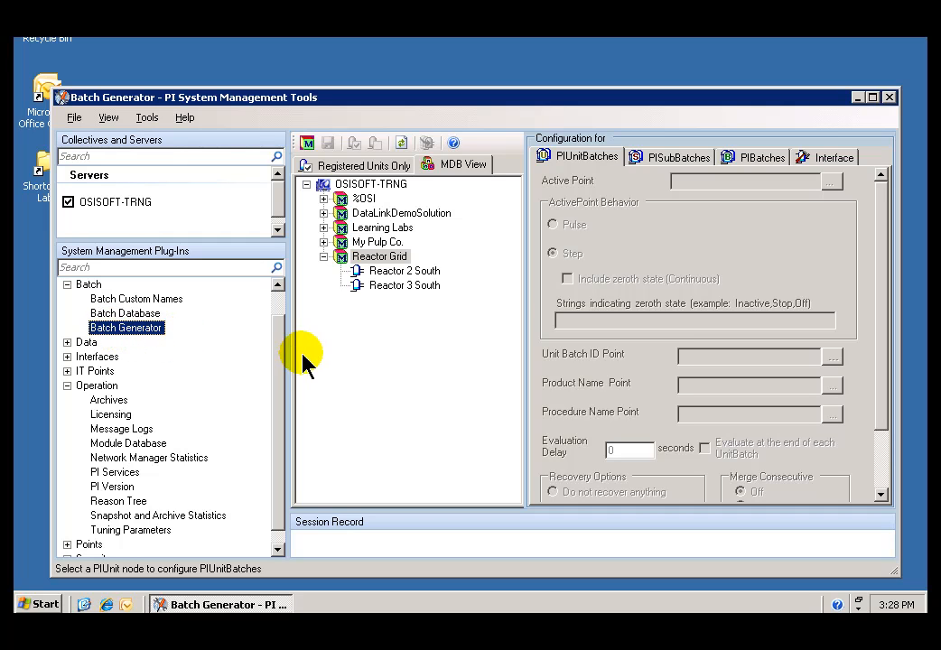
mouse_move(292, 352)
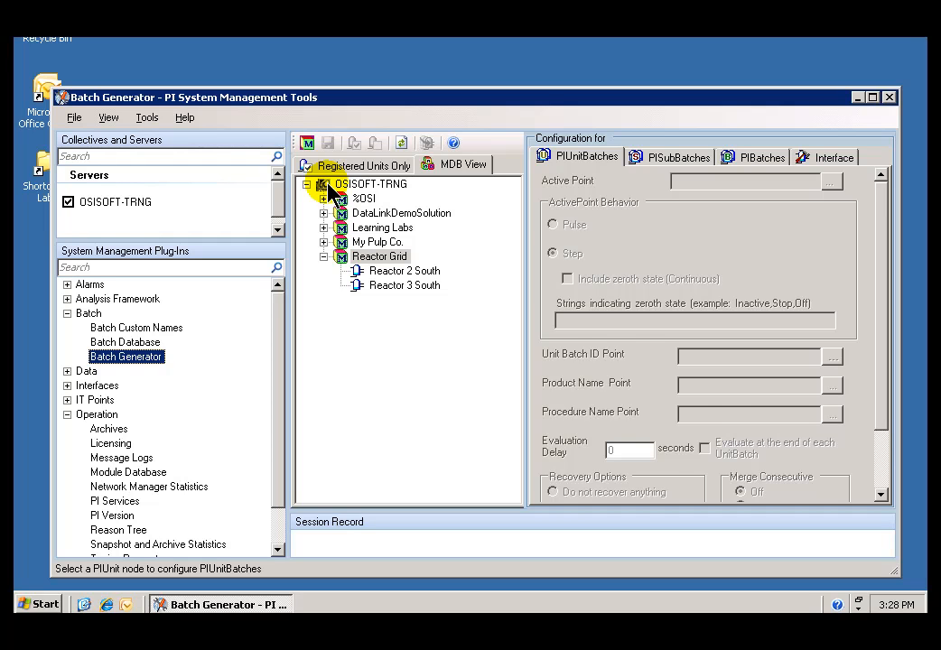
left_click(830, 156)
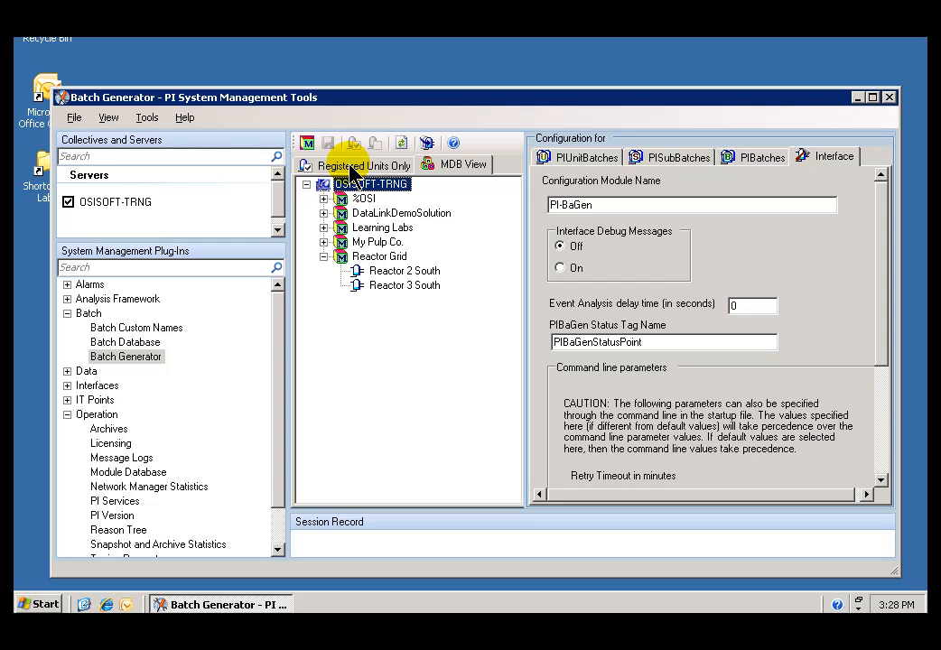
Step: Filter to Registered Units Only, leaving Digester 1 and Digester 2, and select the PI-BaGen module name
left_click(367, 162)
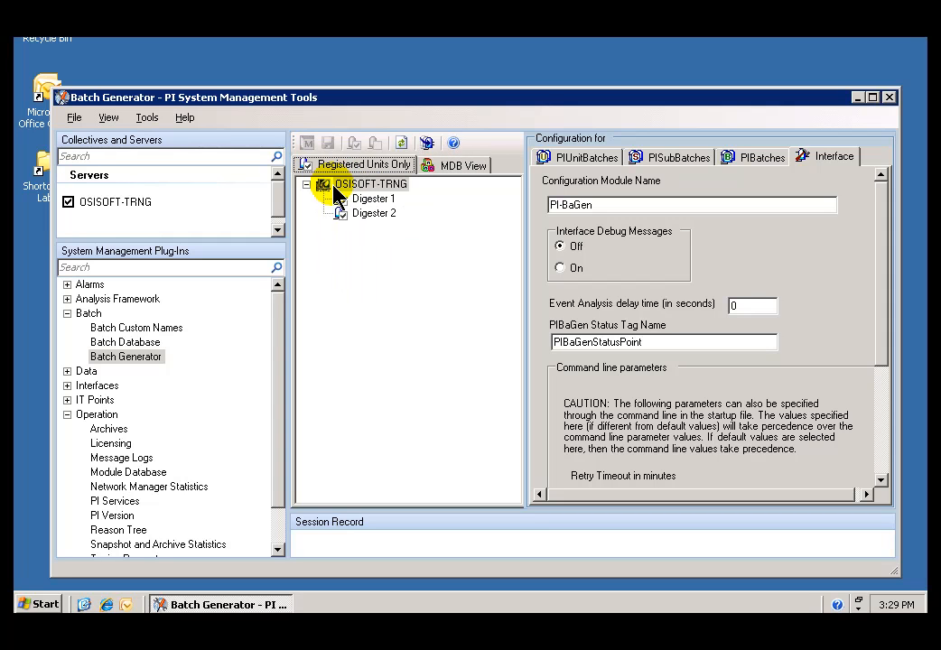
left_click(368, 184)
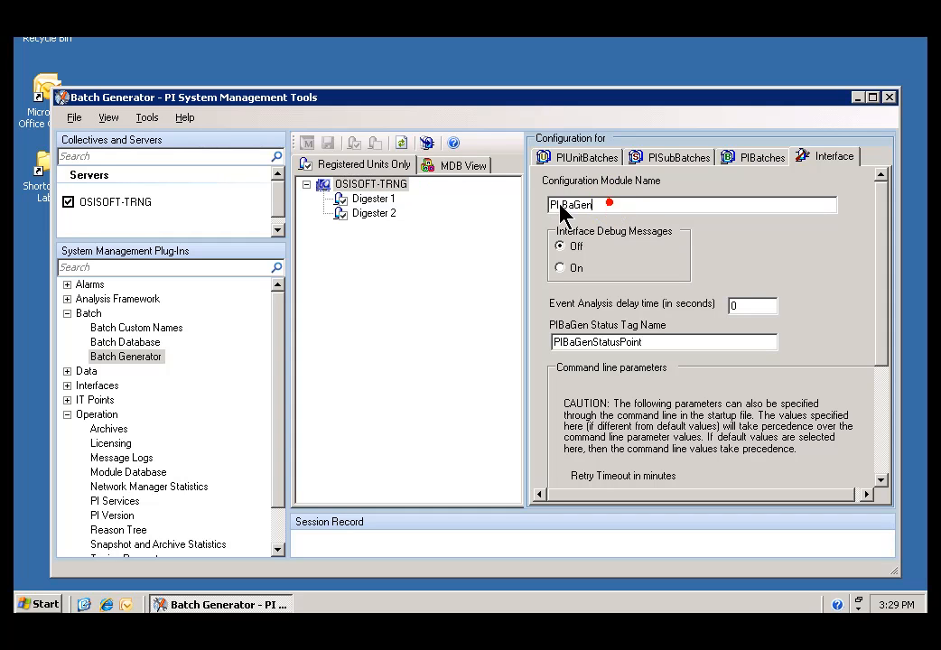
double_click(570, 204)
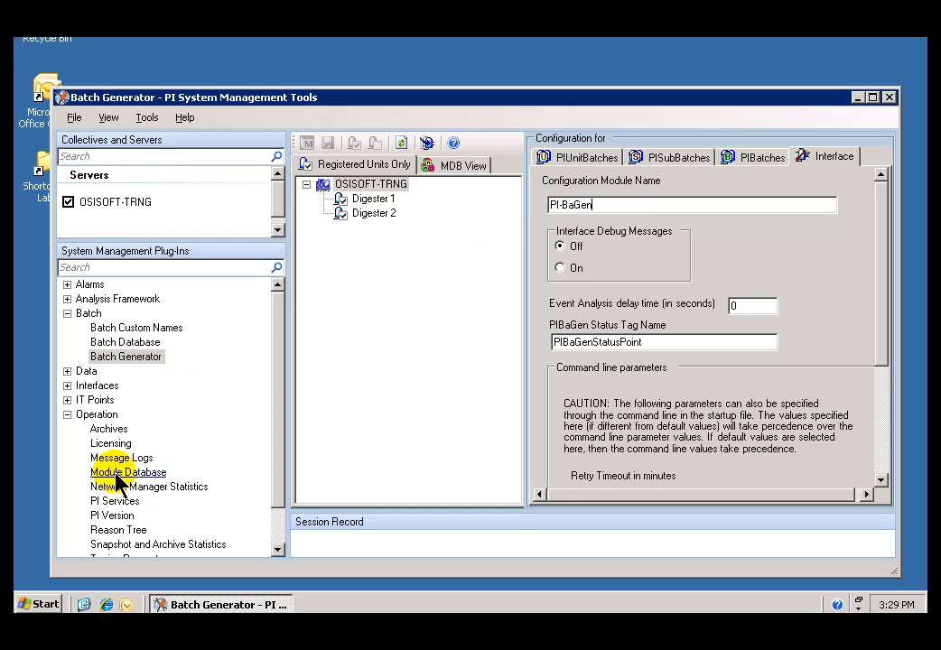
Step: Return to the Module Database showing Reactor 3 South's three aliases
left_click(128, 472)
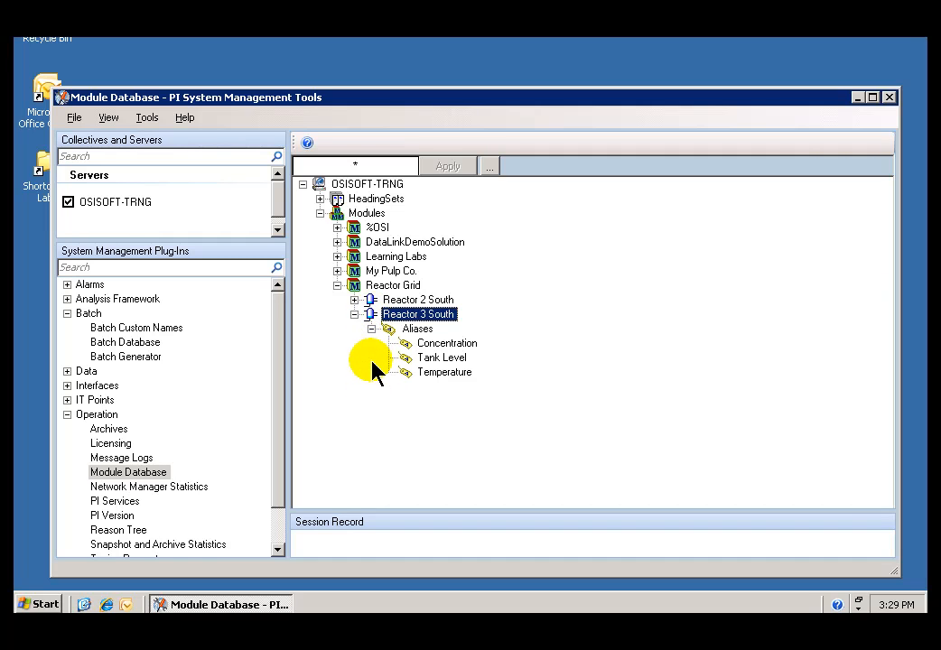
mouse_move(388, 325)
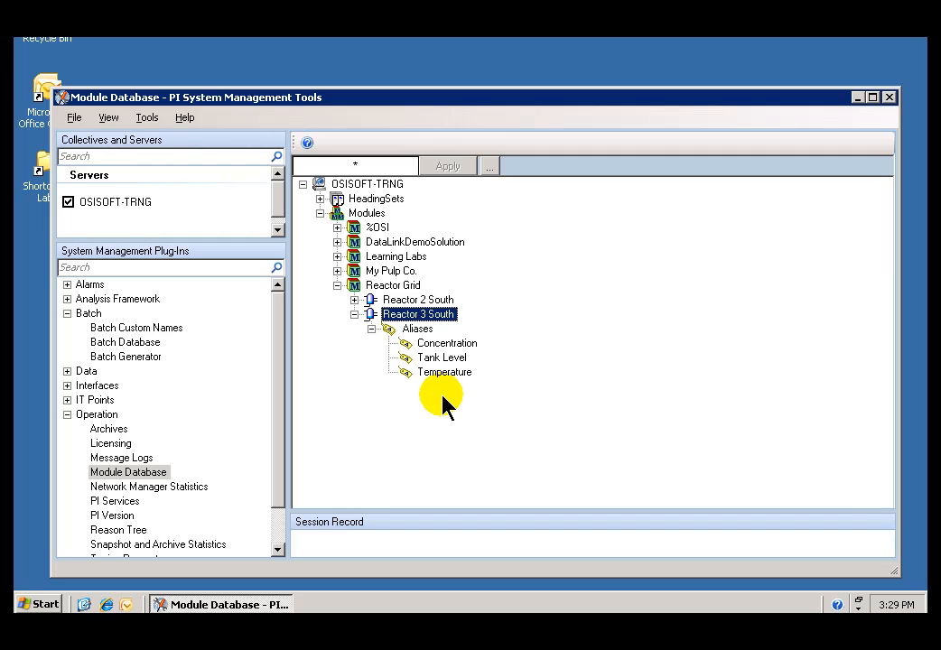
mouse_move(401, 390)
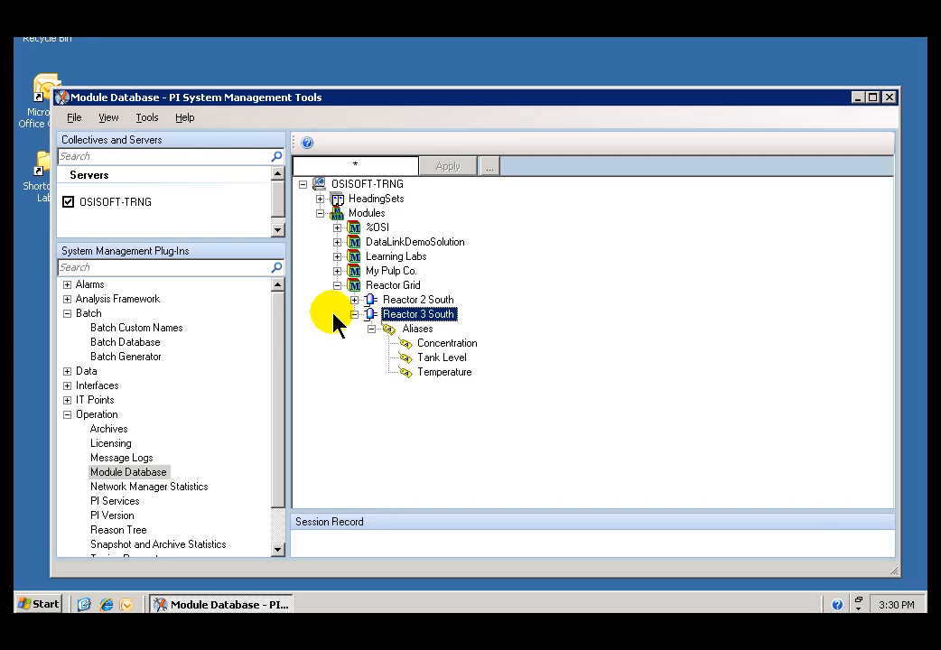
Step: Back in Batch Generator, view Digester 1's PIUnitBatches settings with active point PP:Digest1.AP, Pulse
left_click(126, 356)
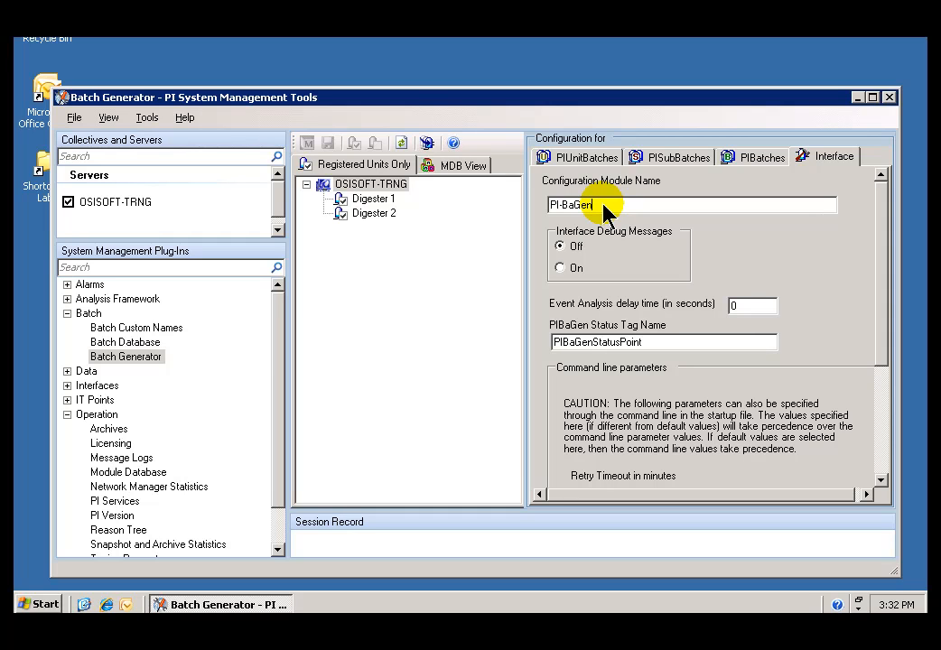
mouse_move(514, 217)
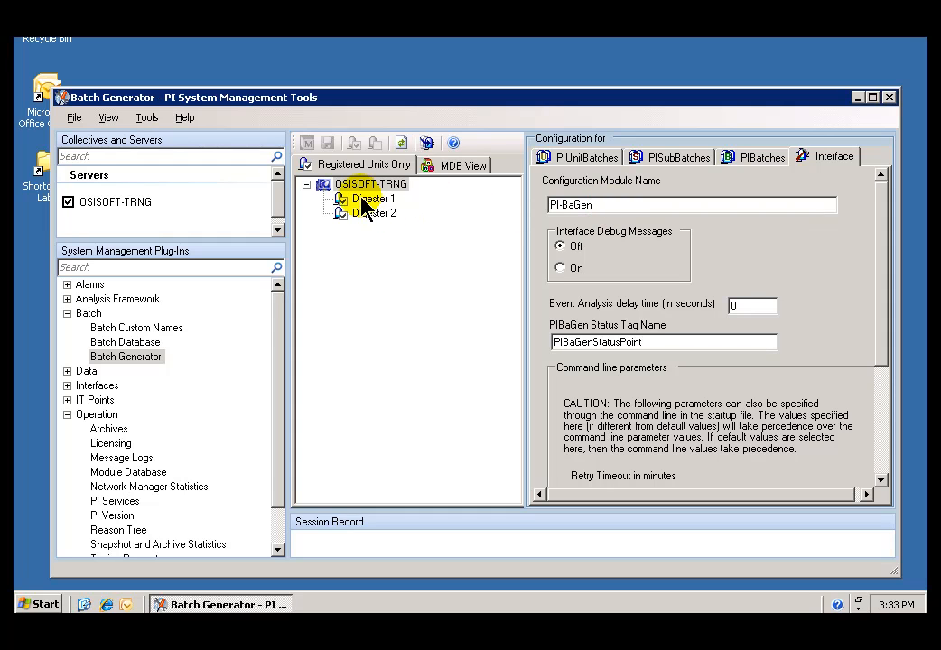
left_click(585, 155)
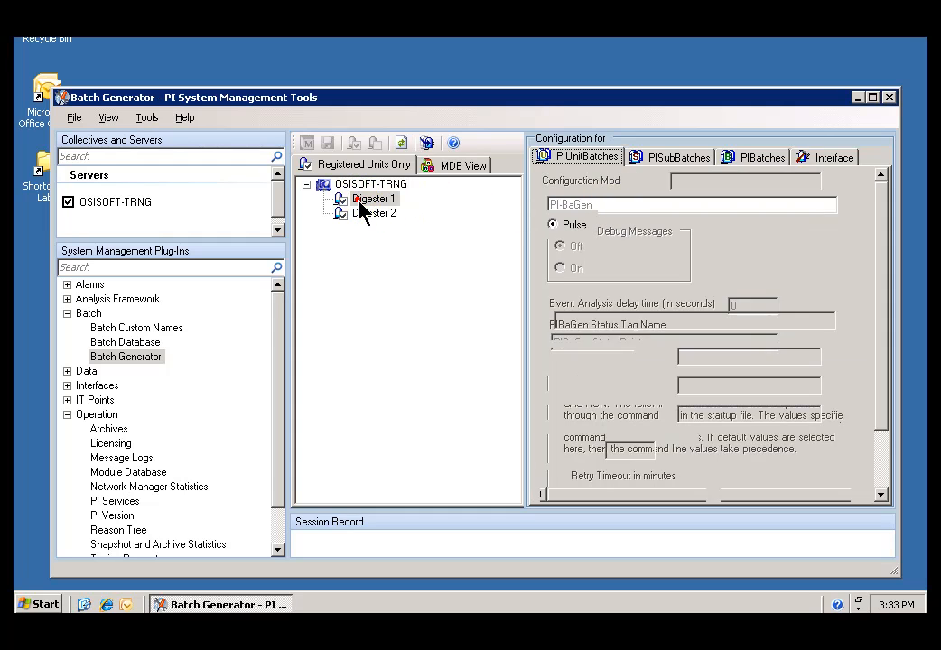
left_click(376, 197)
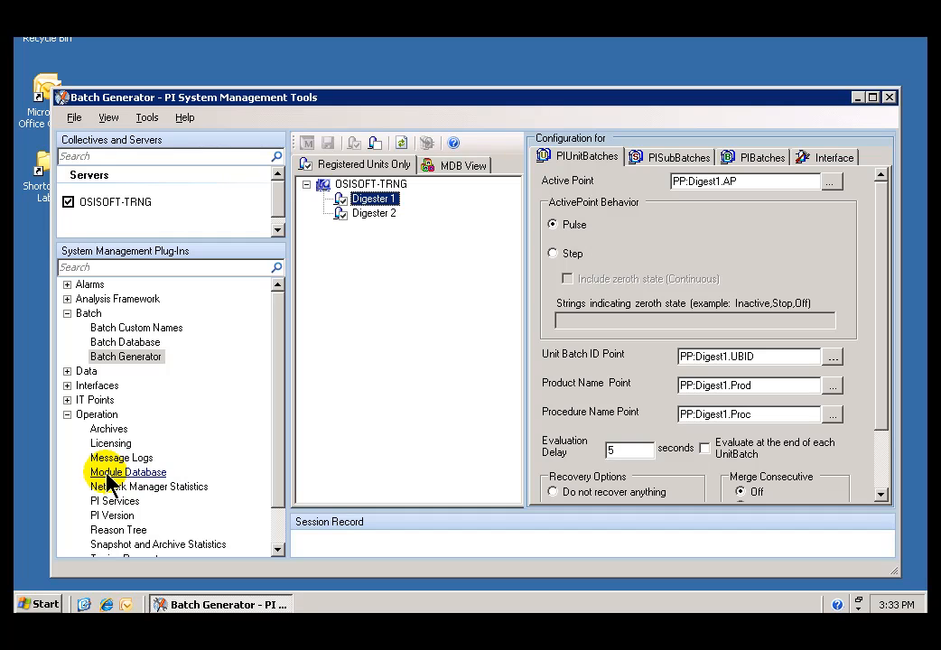
Step: Inspect Digester 1 and 2's PI-BaGen properties in the Module Database, then return to Batch Generator
left_click(126, 472)
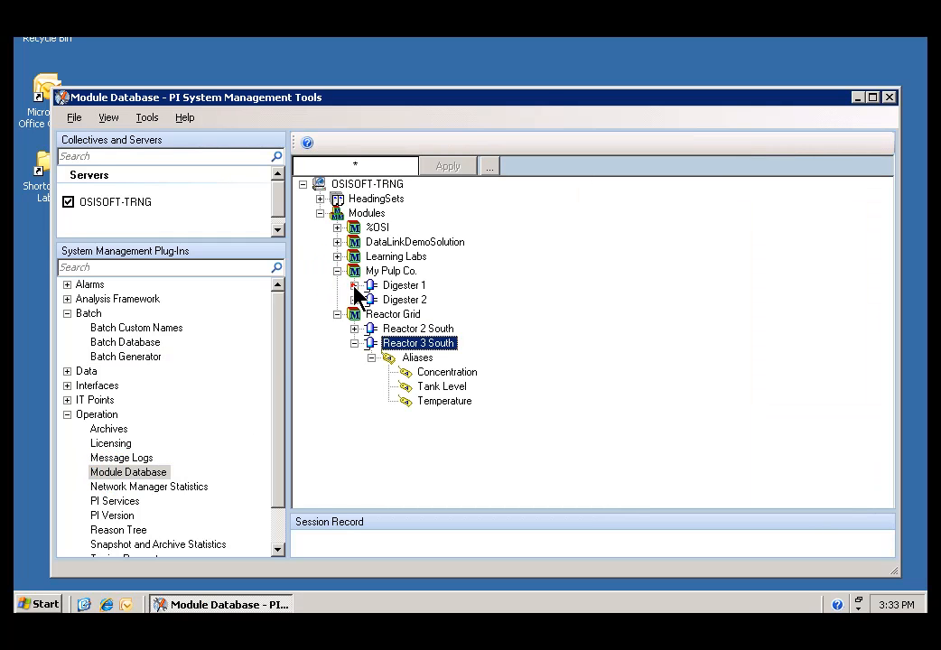
left_click(354, 285)
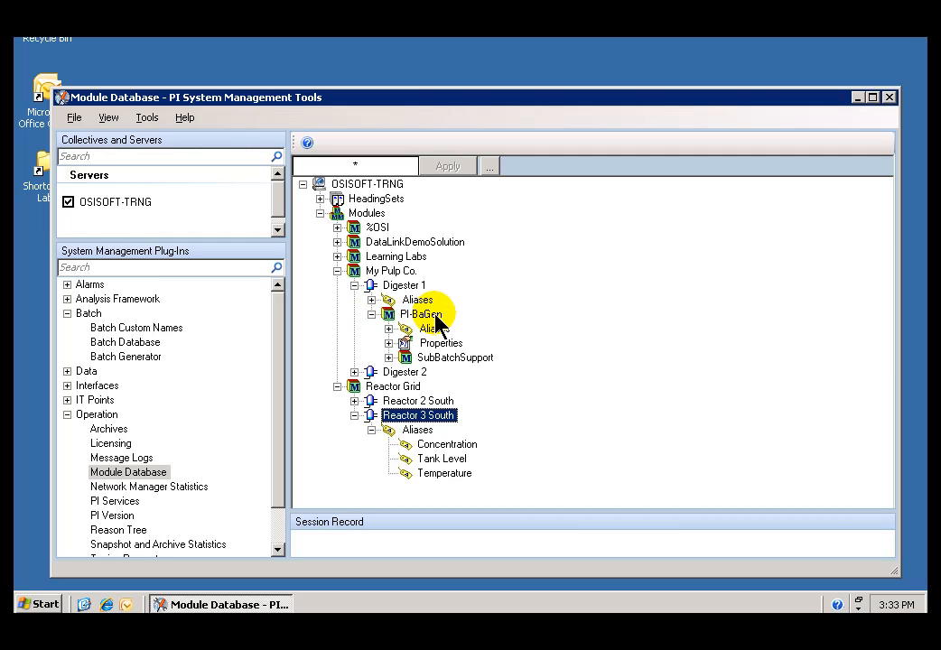
left_click(419, 314)
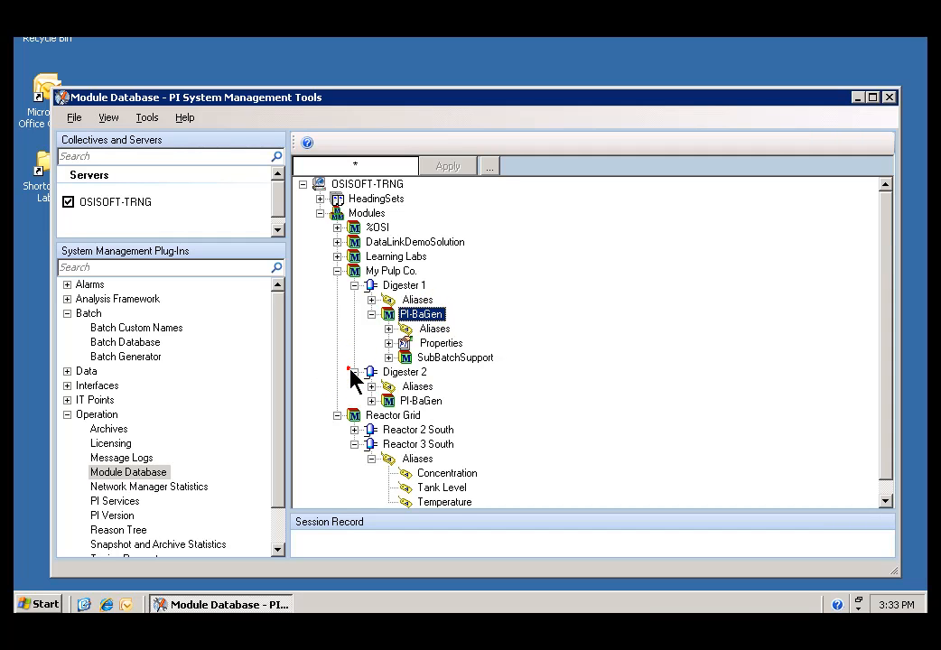
left_click(354, 372)
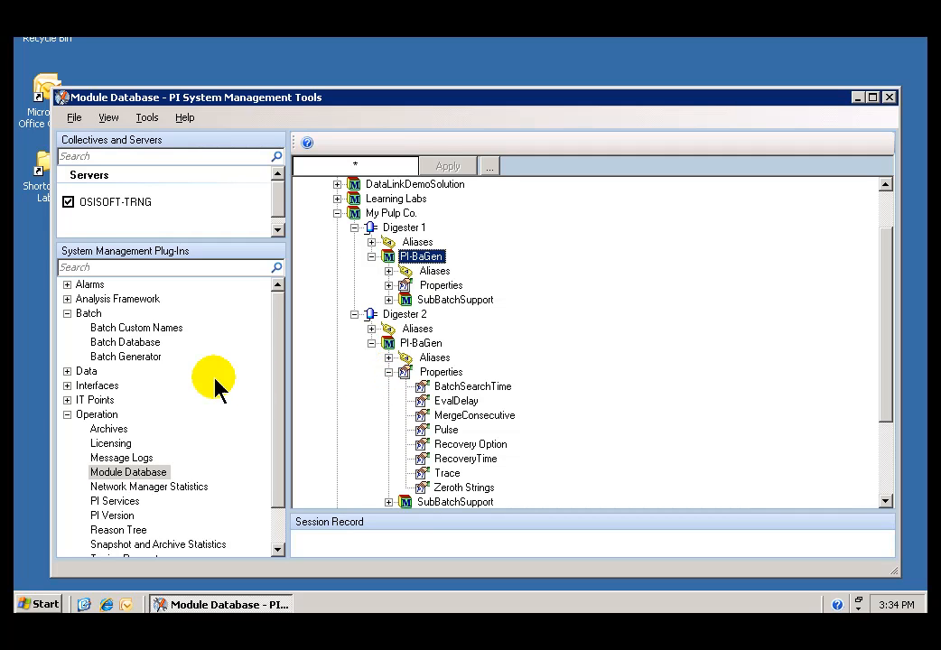
left_click(127, 356)
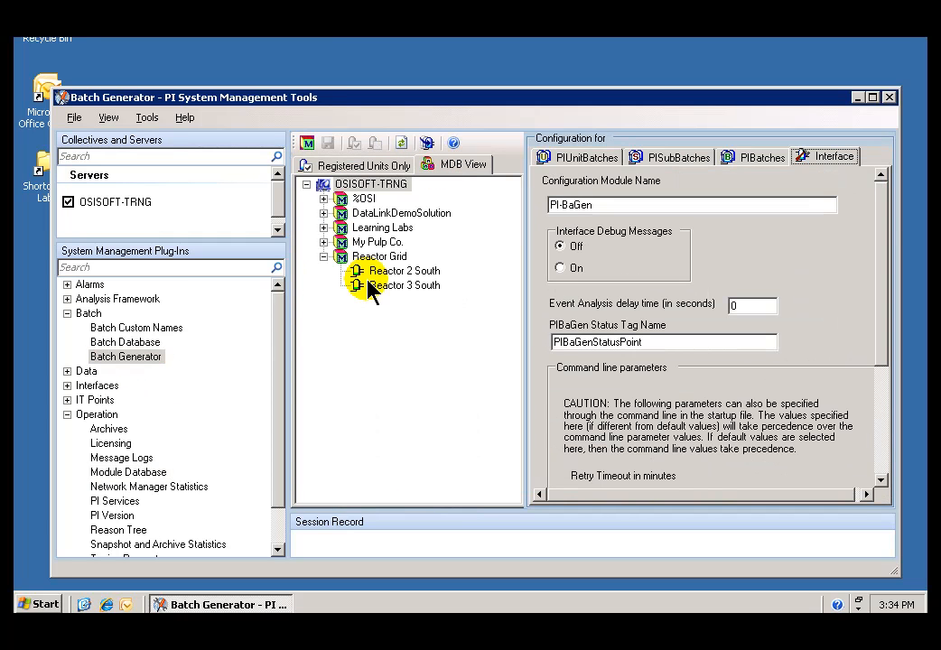
Step: Select Reactor 3 South and review its PIBatches settings before returning to its blank PIUnitBatches fields
left_click(404, 285)
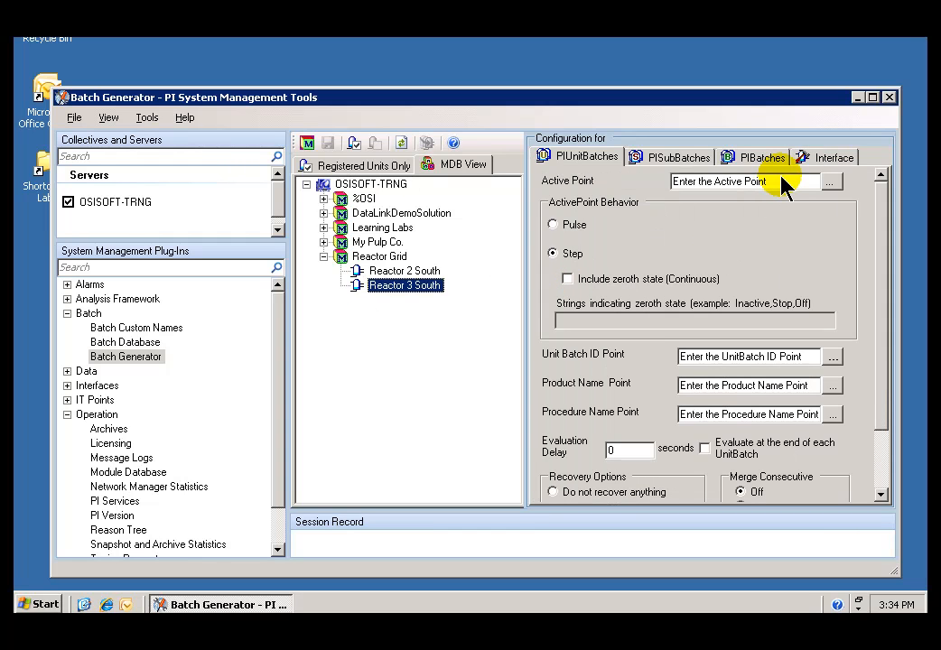
mouse_move(782, 195)
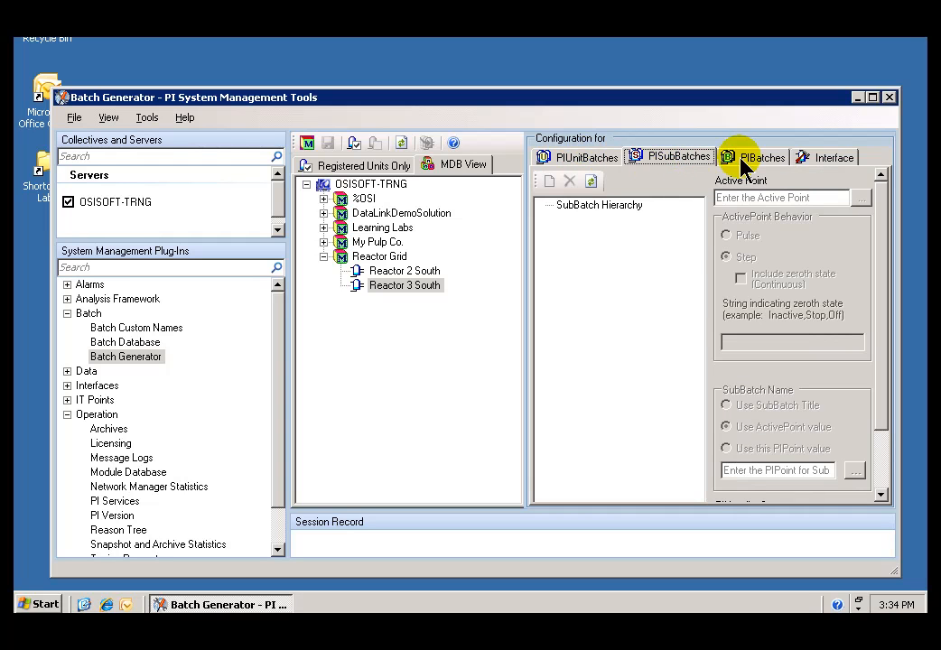
left_click(762, 156)
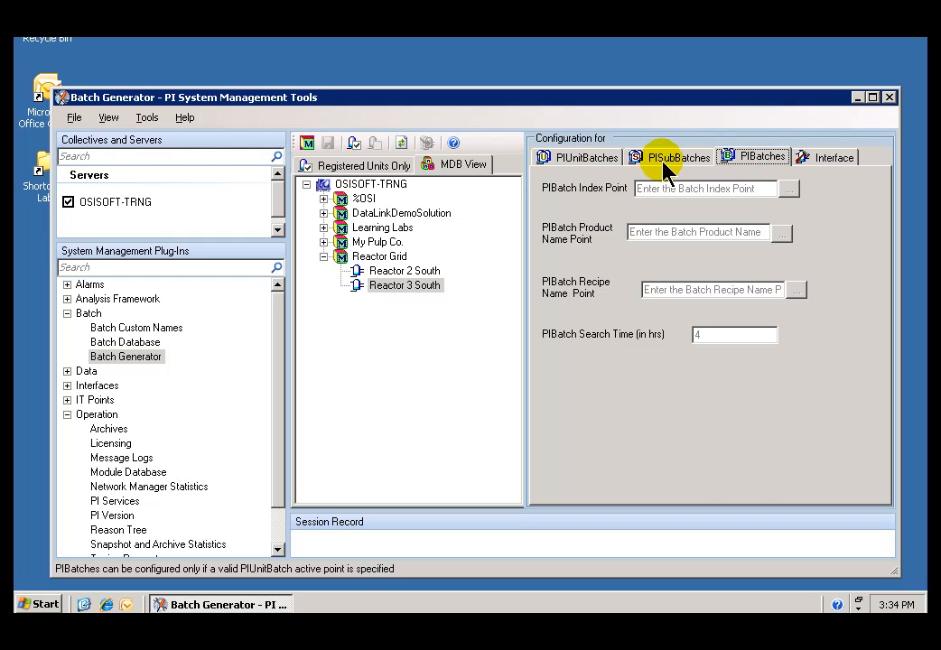
left_click(759, 156)
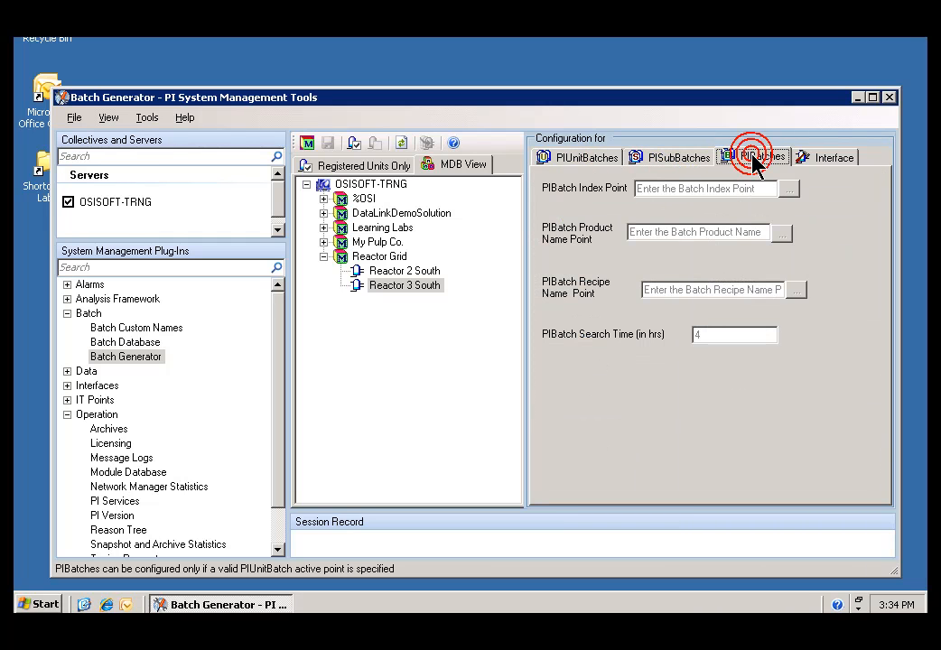
left_click(585, 158)
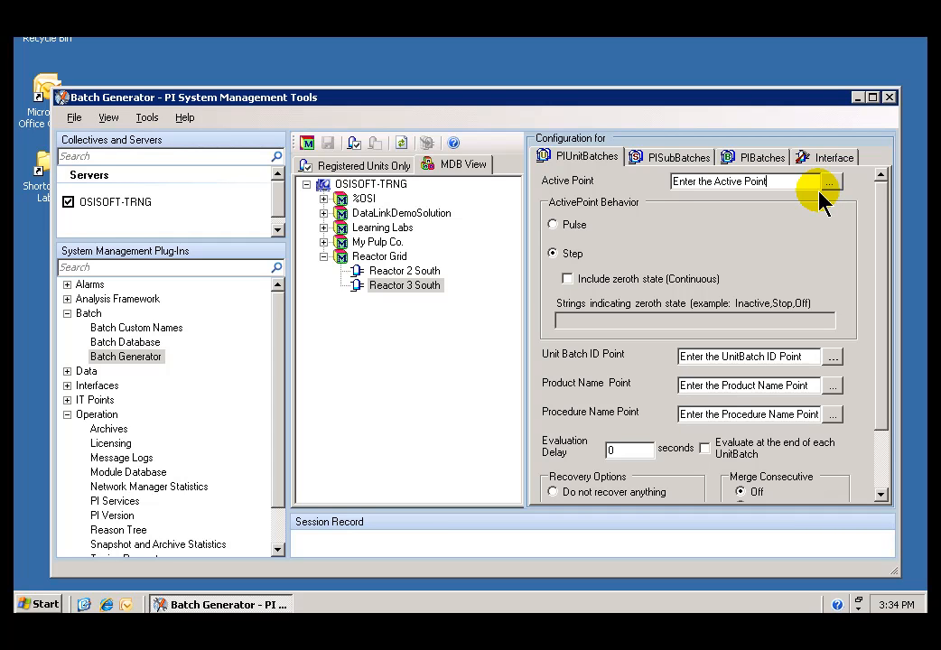
Step: Search Tag Search with the mask ba:* to find the BA:ACTIVE.1 tag for the active point
type("ba")
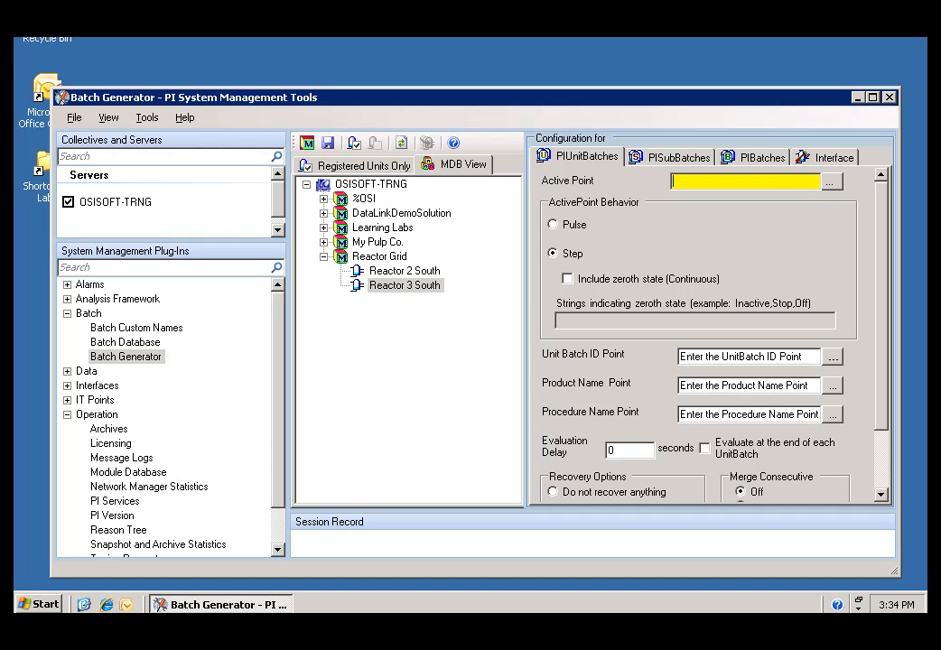
type("ba:active")
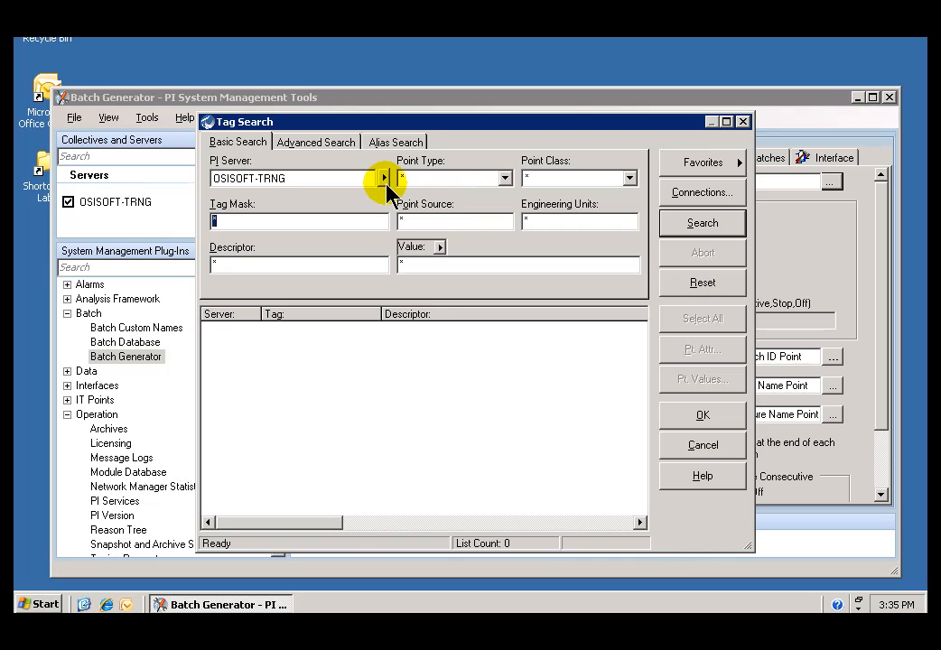
type("ba:*")
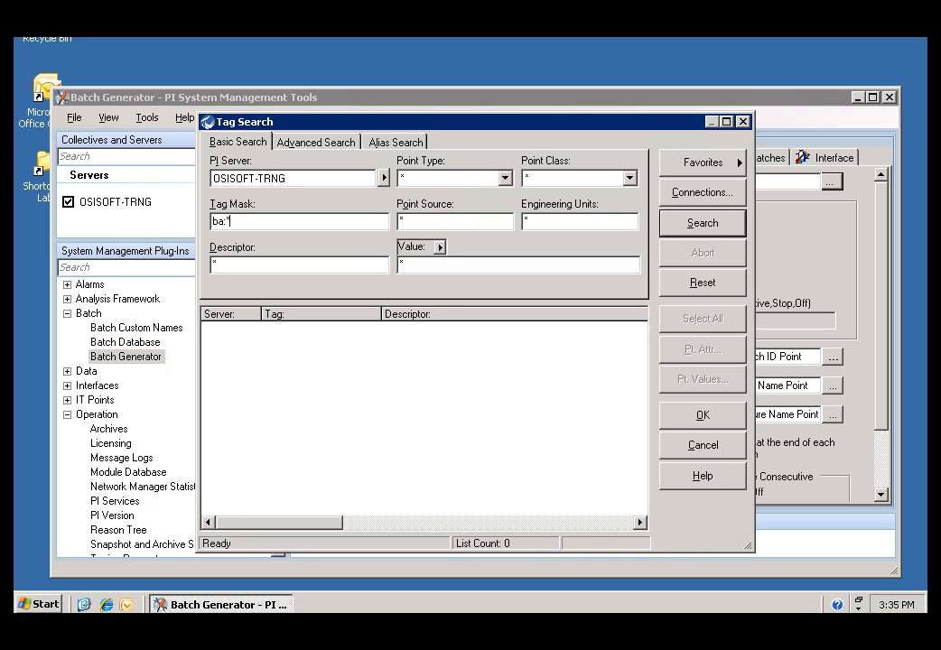
left_click(701, 224)
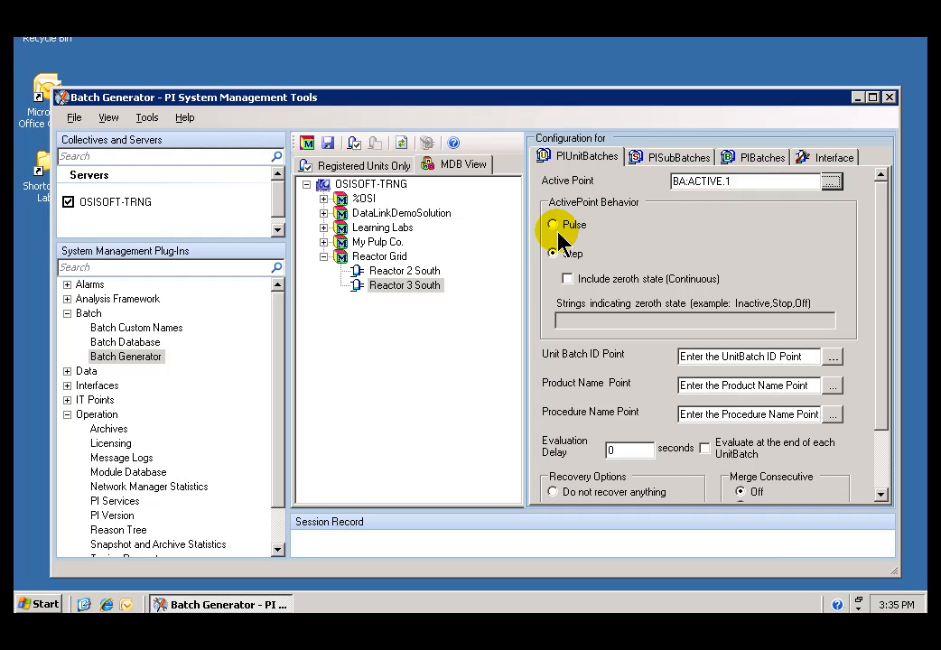
Step: Leave ActivePoint Behavior on Pulse after briefly trying Step
left_click(552, 223)
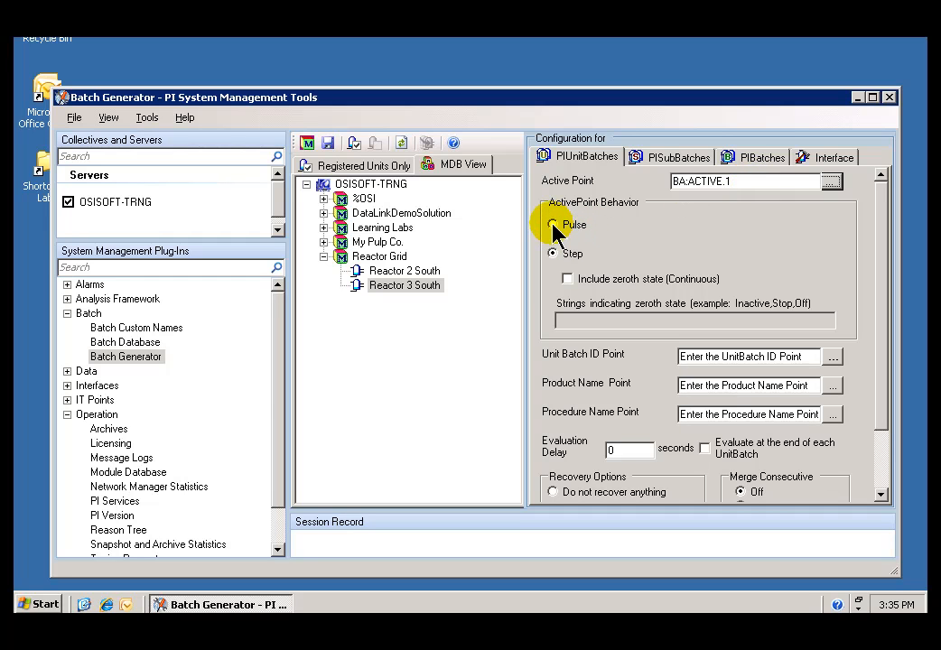
left_click(553, 224)
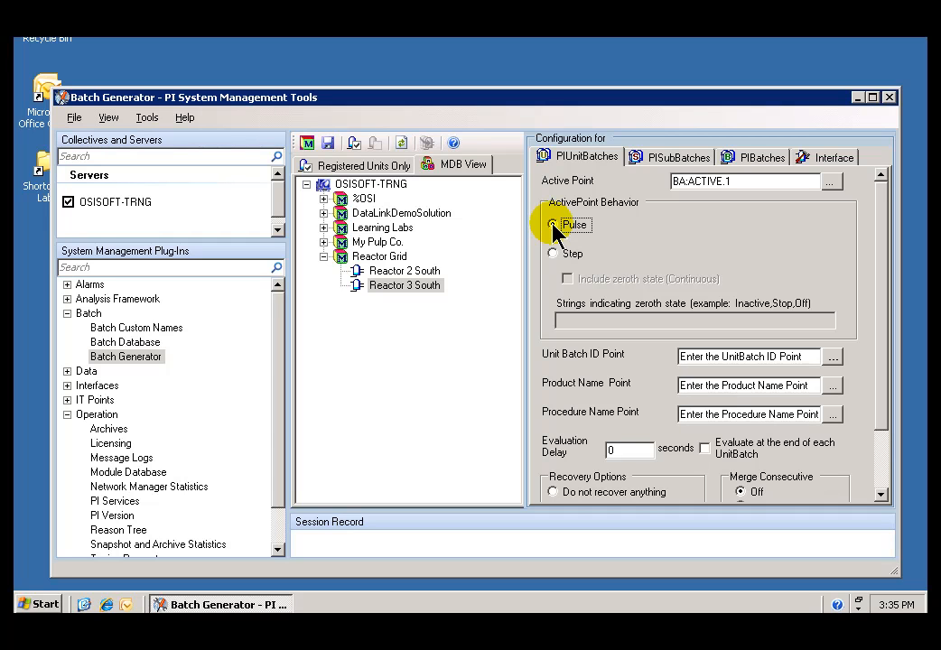
left_click(552, 224)
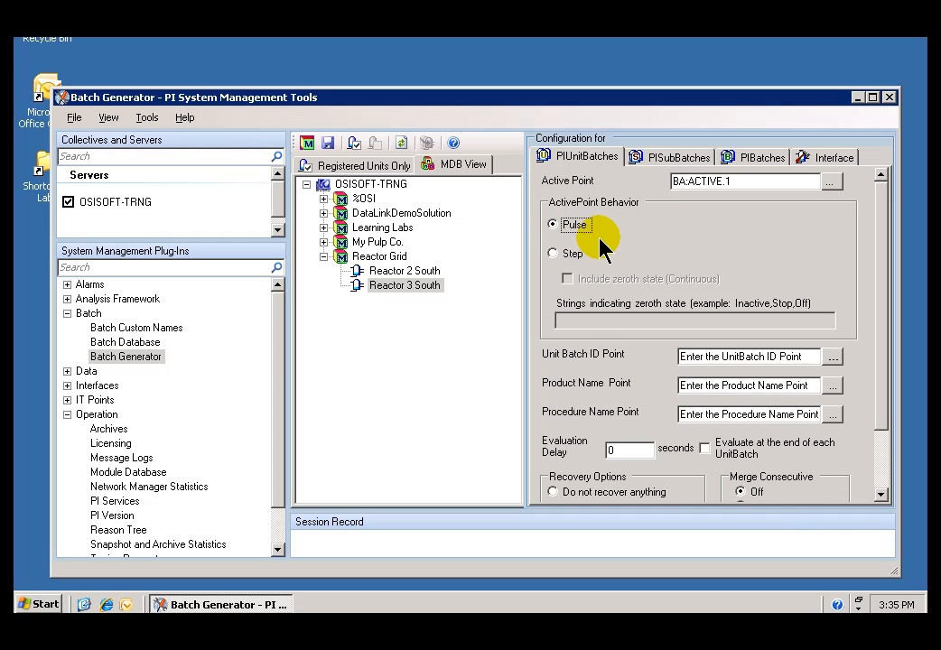
left_click(553, 252)
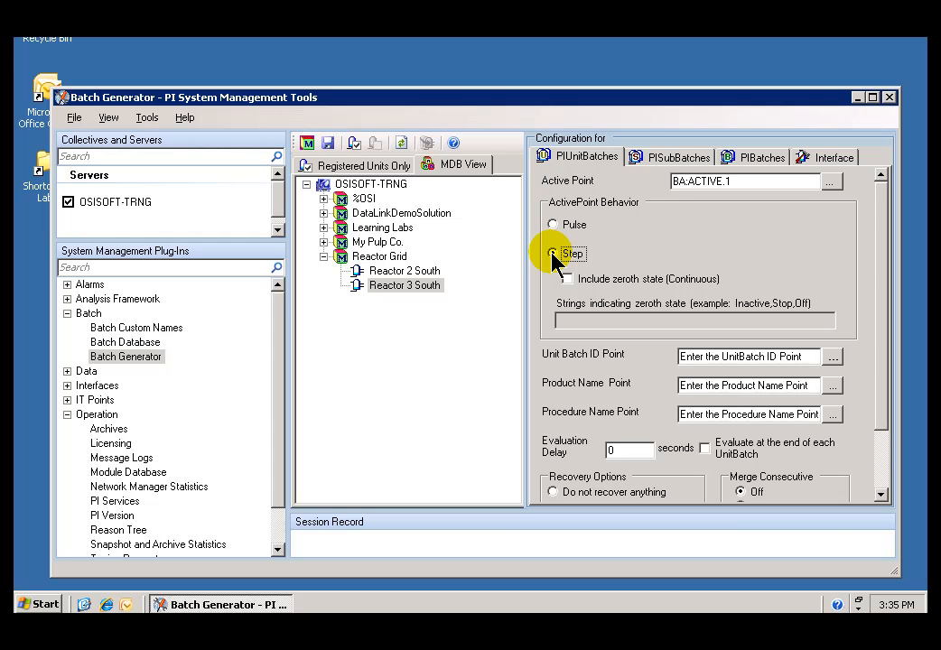
left_click(552, 224)
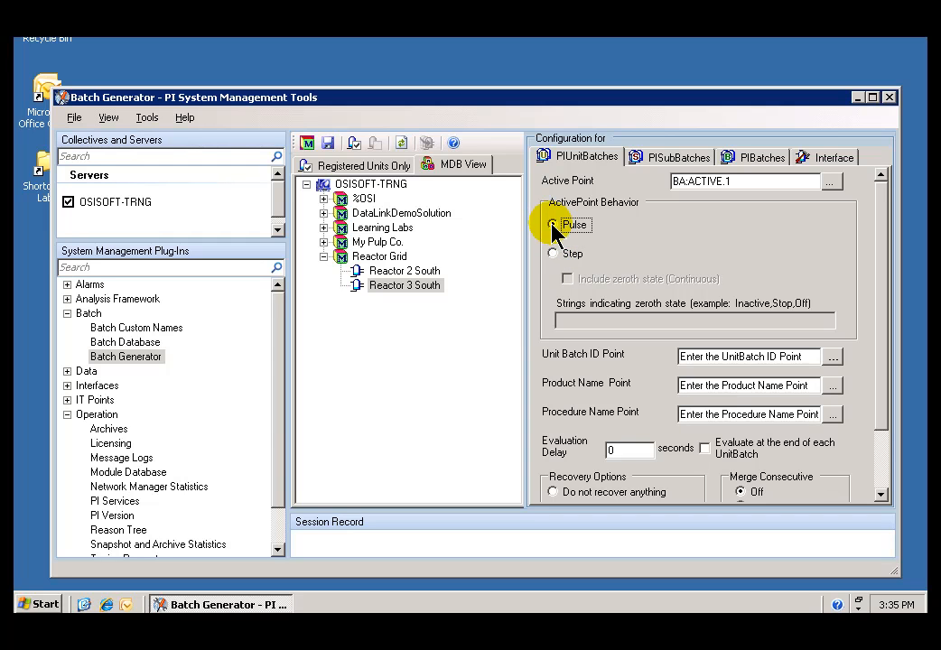
left_click(552, 224)
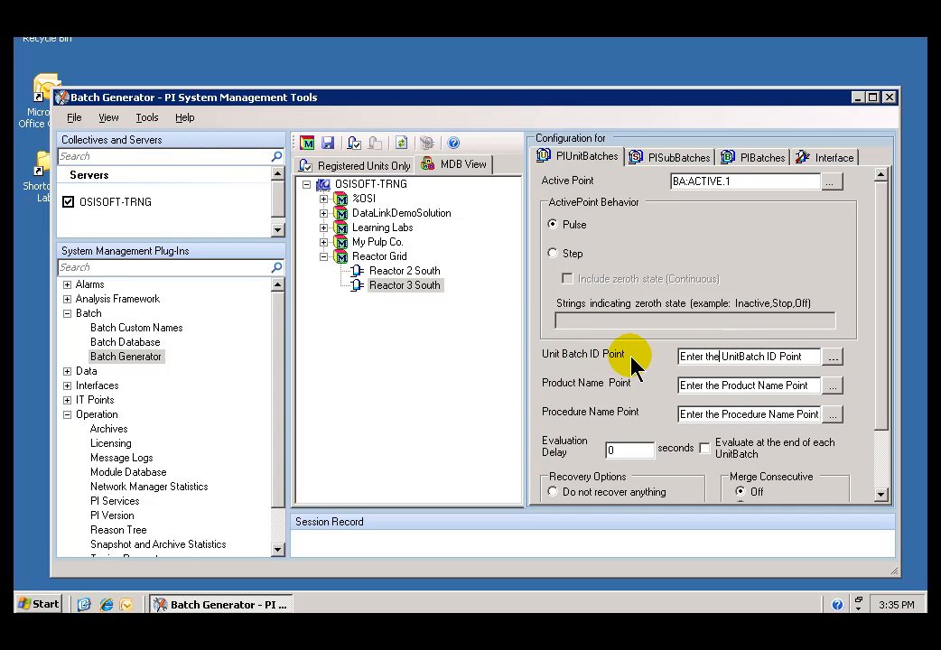
mouse_move(643, 394)
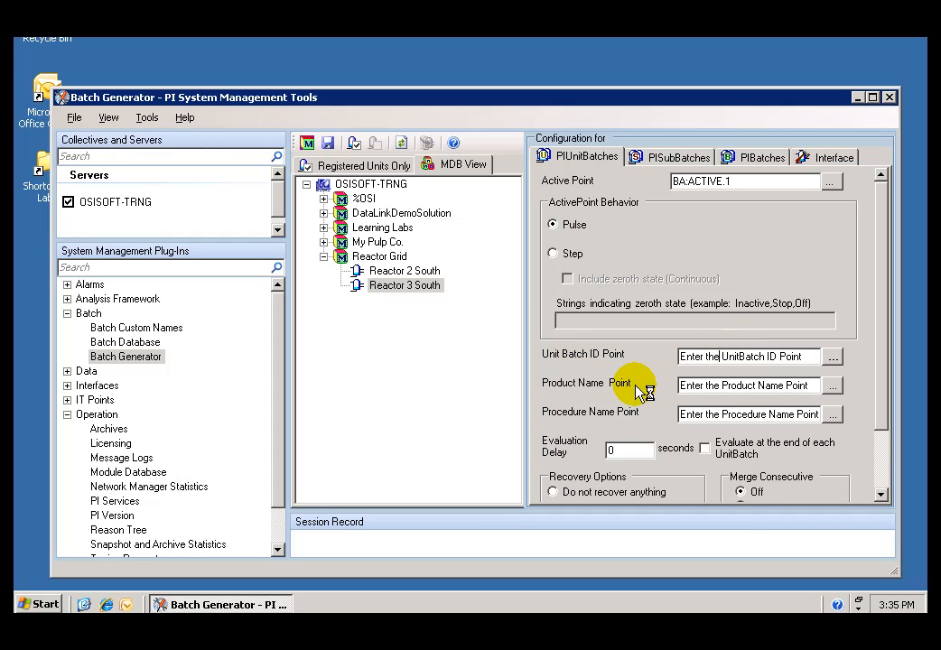
mouse_move(693, 221)
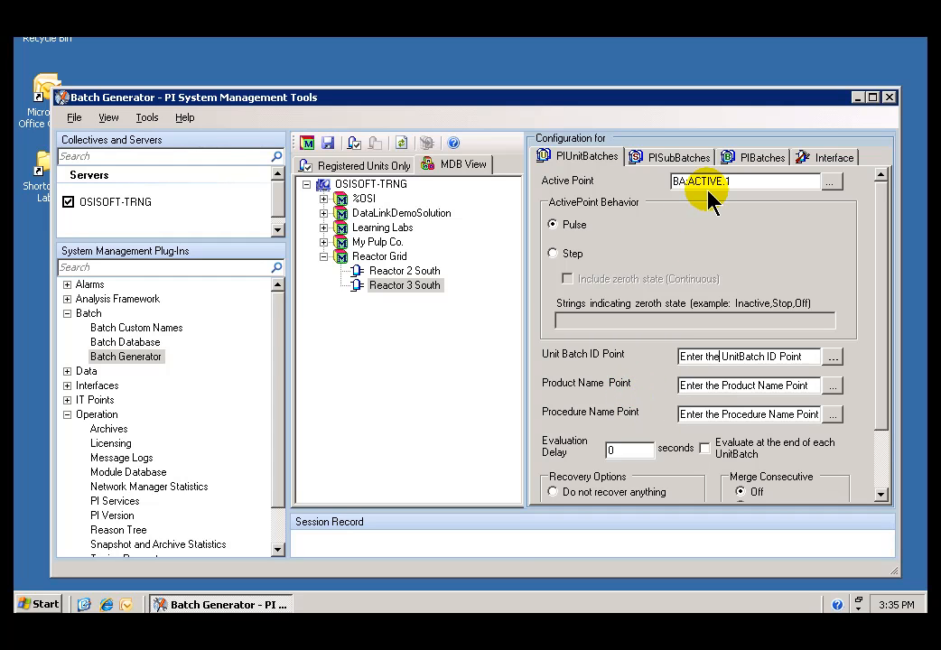
mouse_move(629, 397)
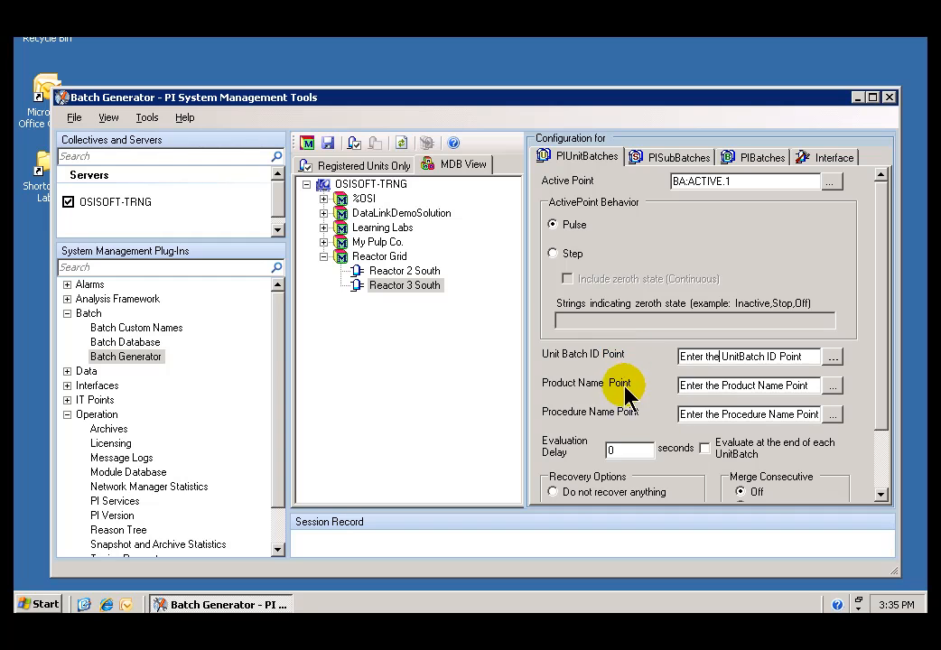
mouse_move(632, 360)
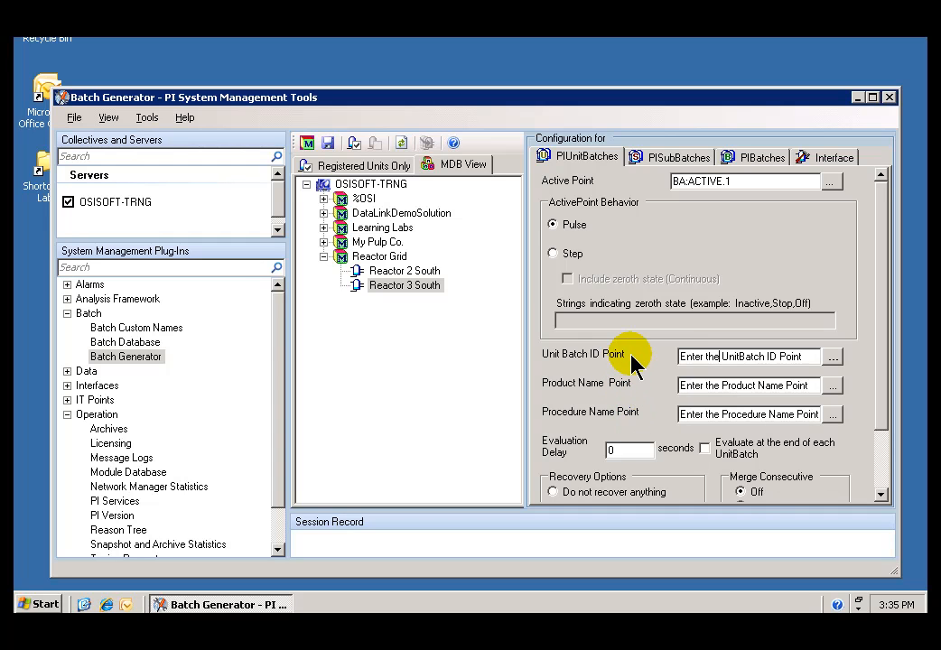
mouse_move(646, 415)
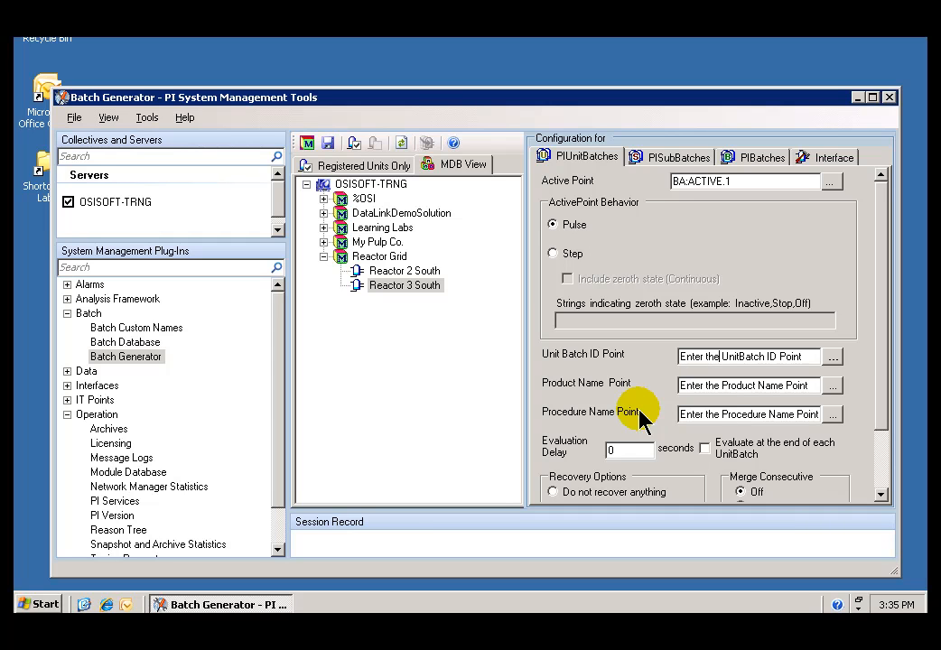
mouse_move(654, 419)
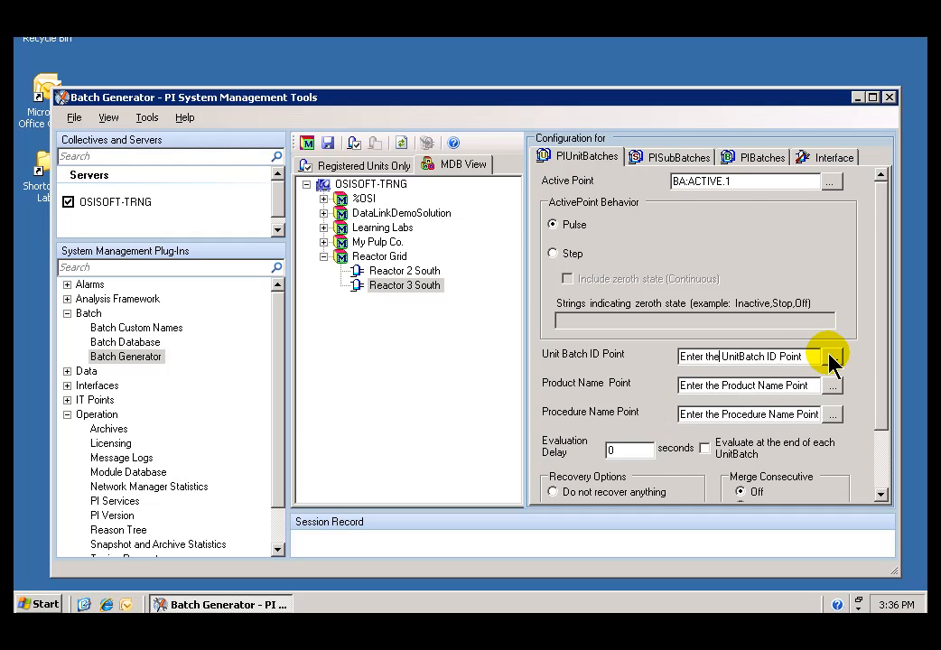
Step: Pick BA:BatchID for the batch ID, BA:ProductName for the product name, and look up the procedure name tag
left_click(831, 355)
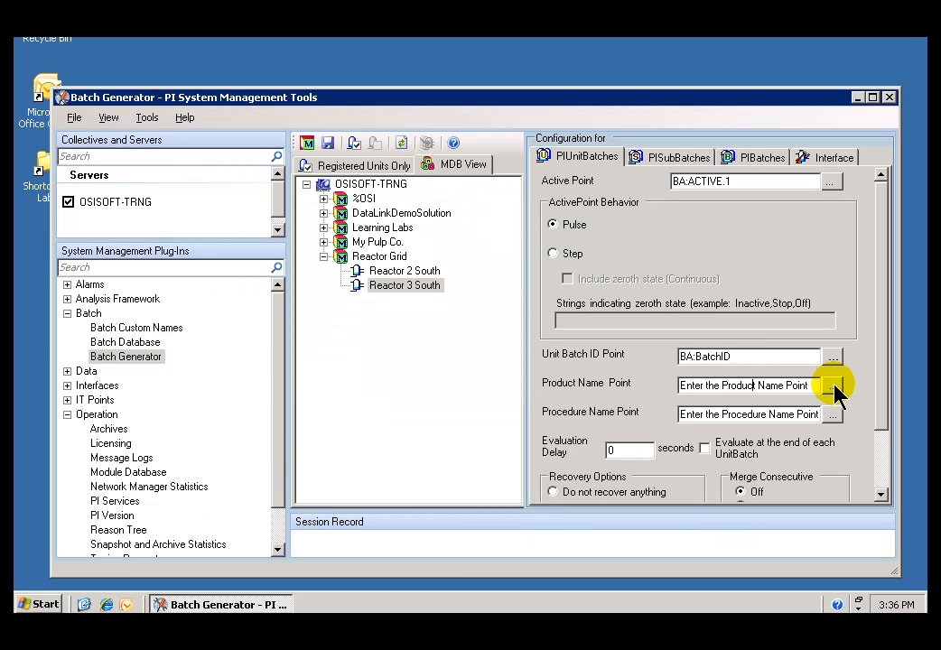
left_click(831, 384)
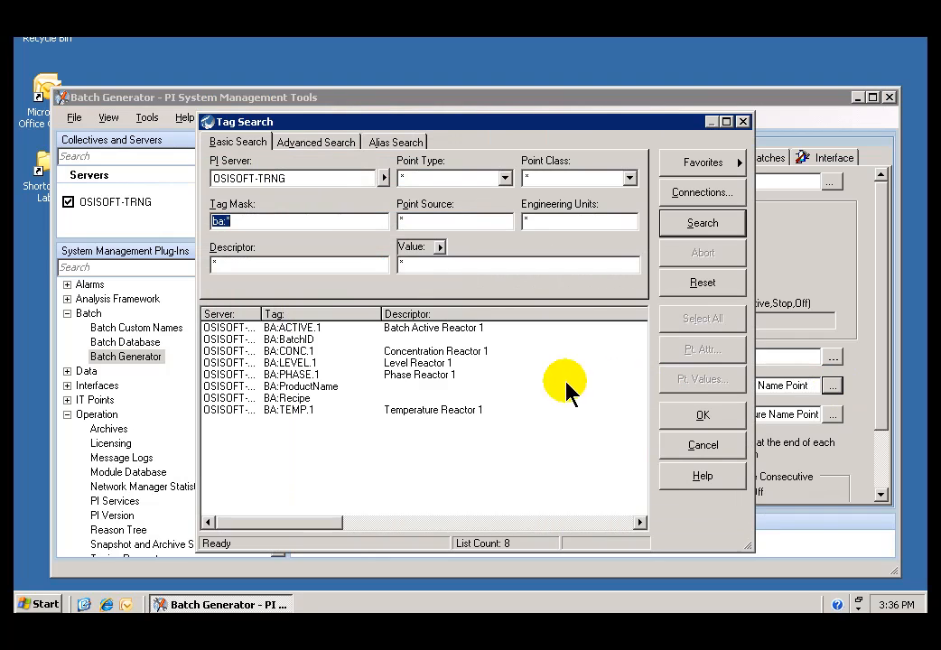
left_click(300, 386)
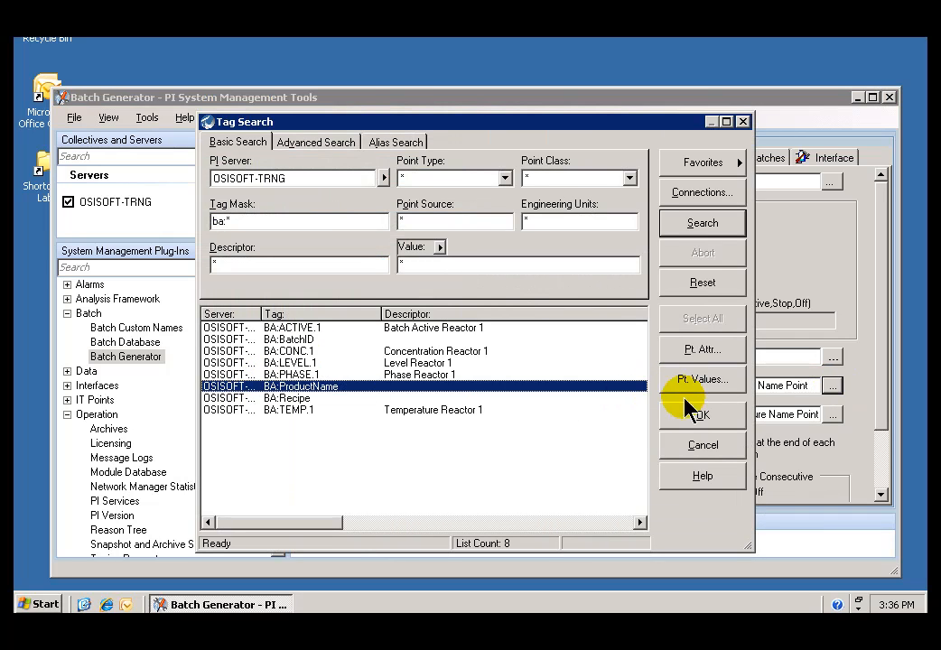
left_click(703, 413)
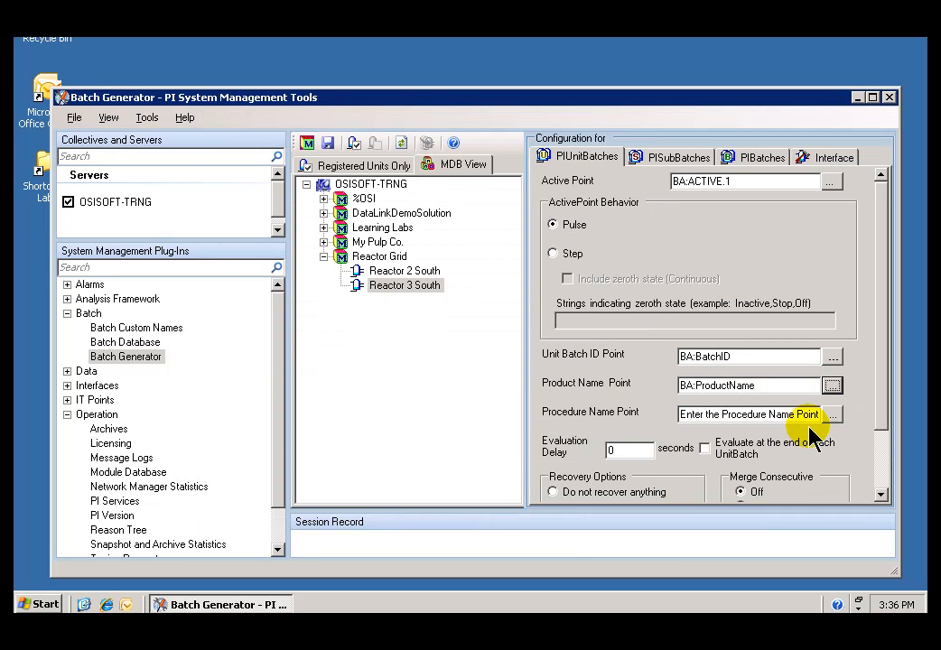
left_click(833, 414)
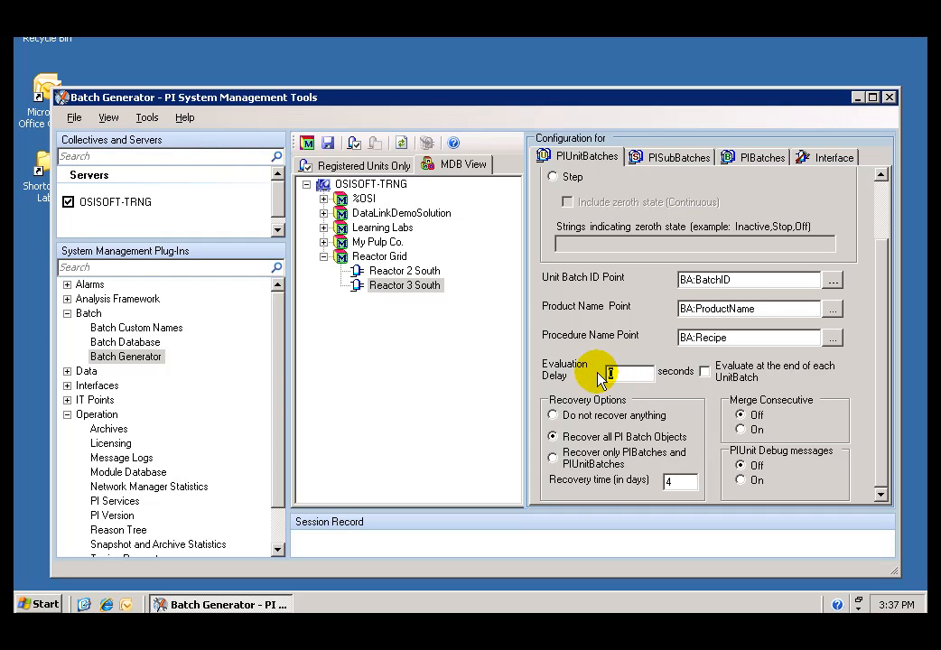
mouse_move(632, 379)
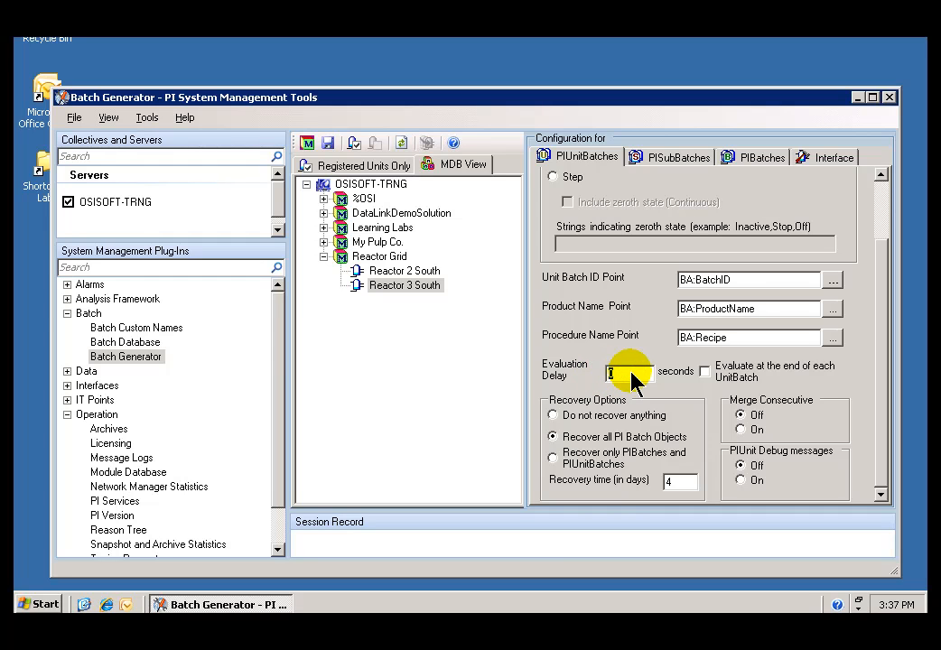
mouse_move(722, 328)
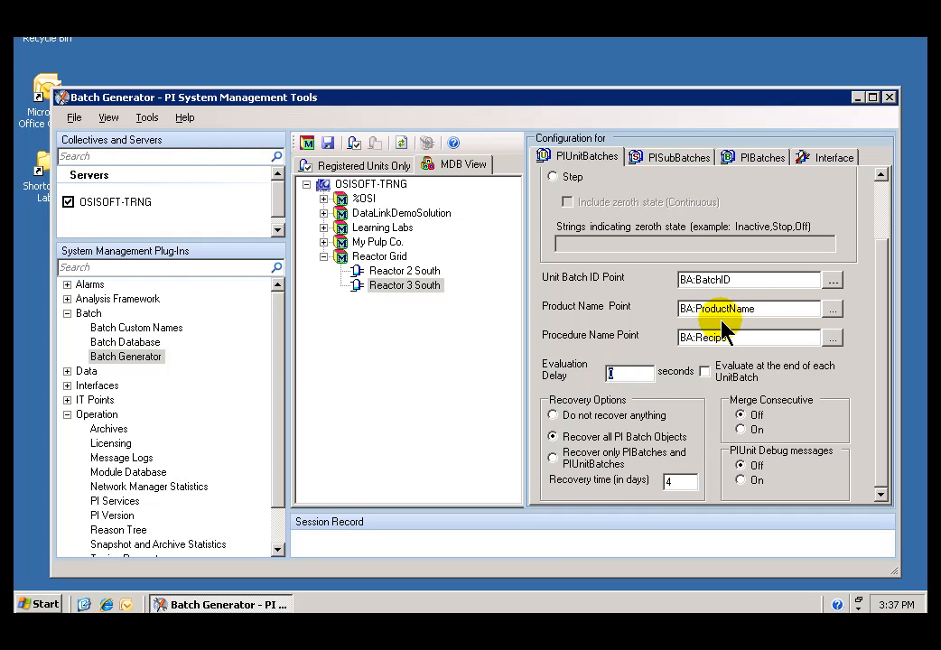
mouse_move(754, 329)
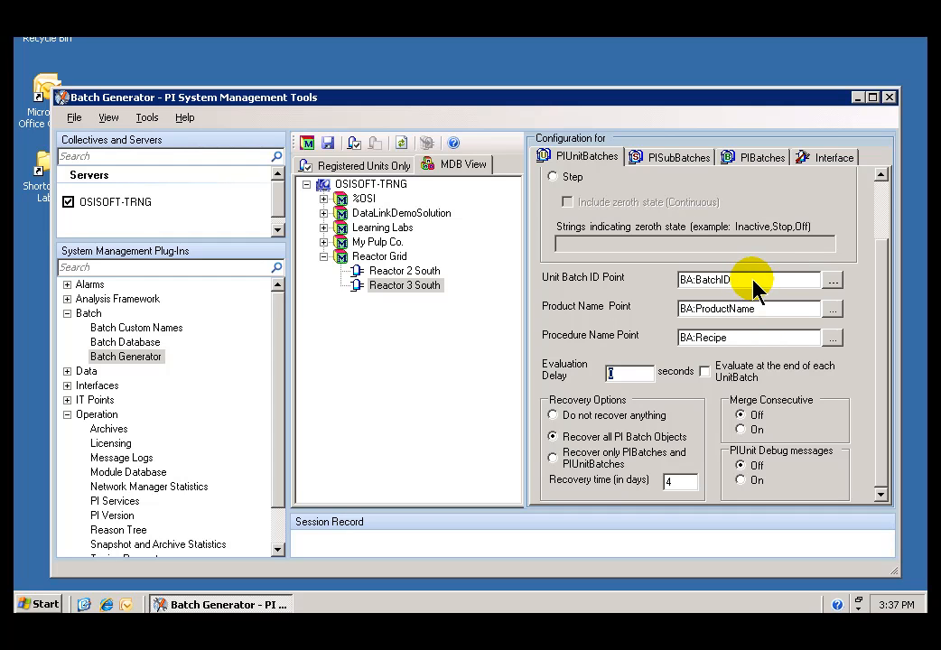
mouse_move(865, 318)
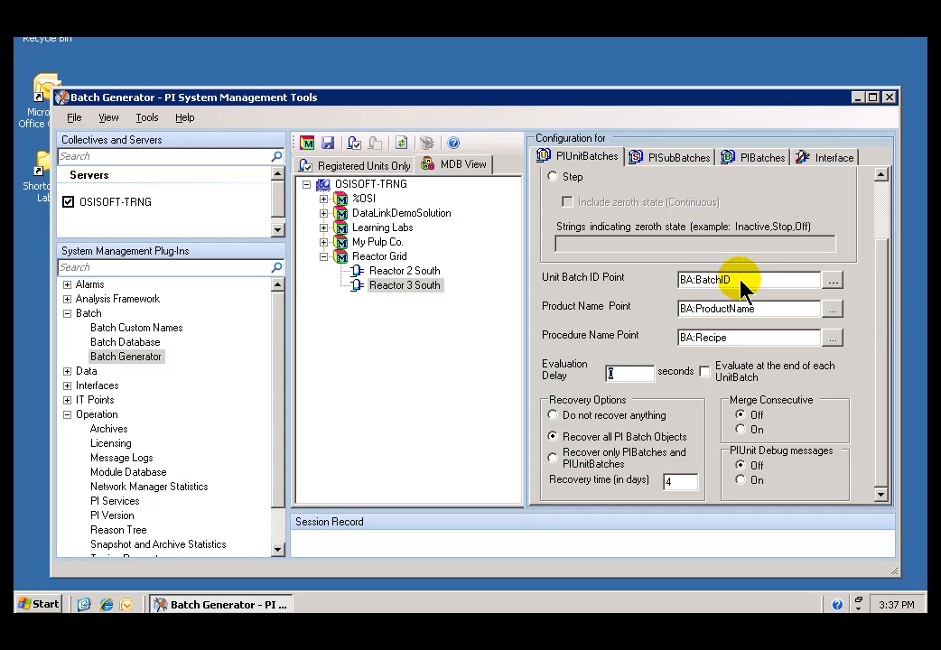
left_click(736, 278)
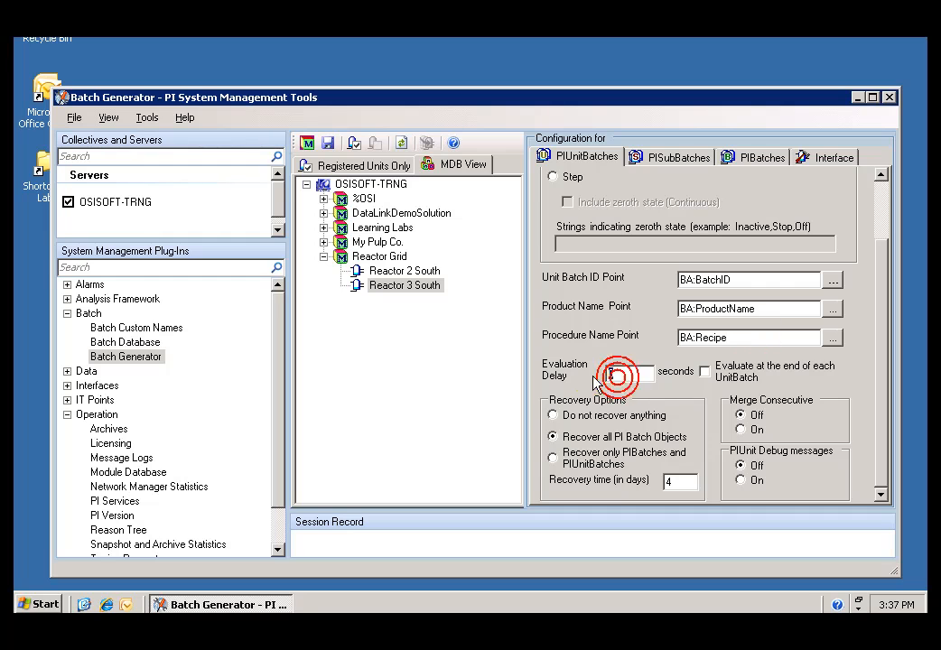
type("15")
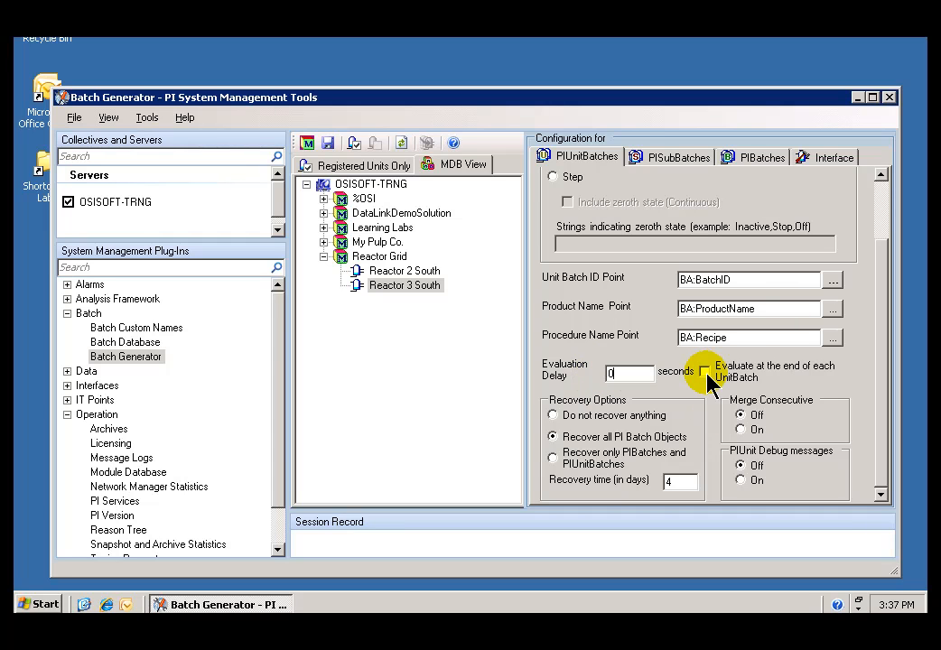
left_click(704, 372)
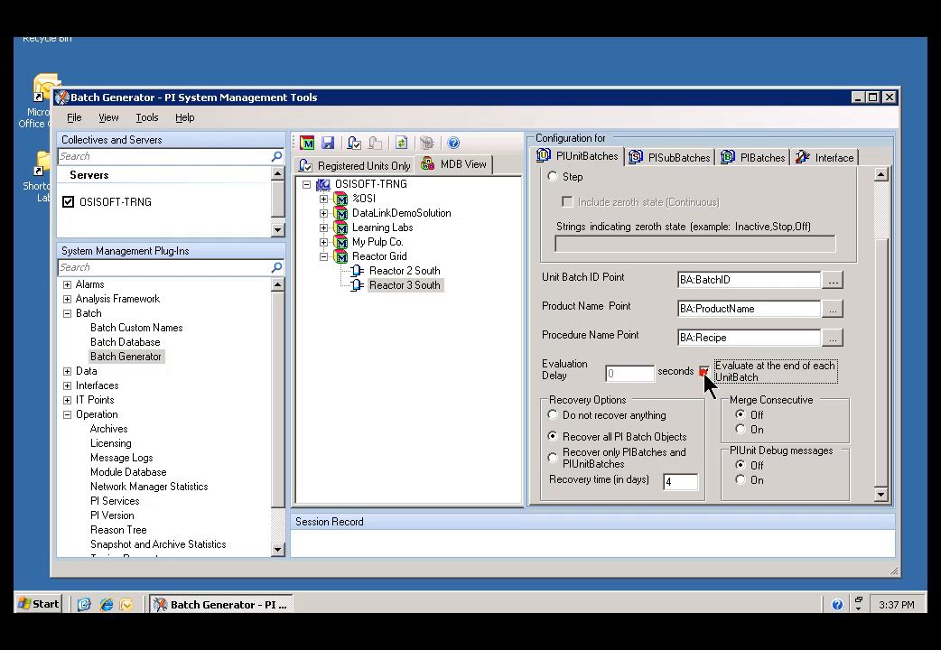
left_click(702, 371)
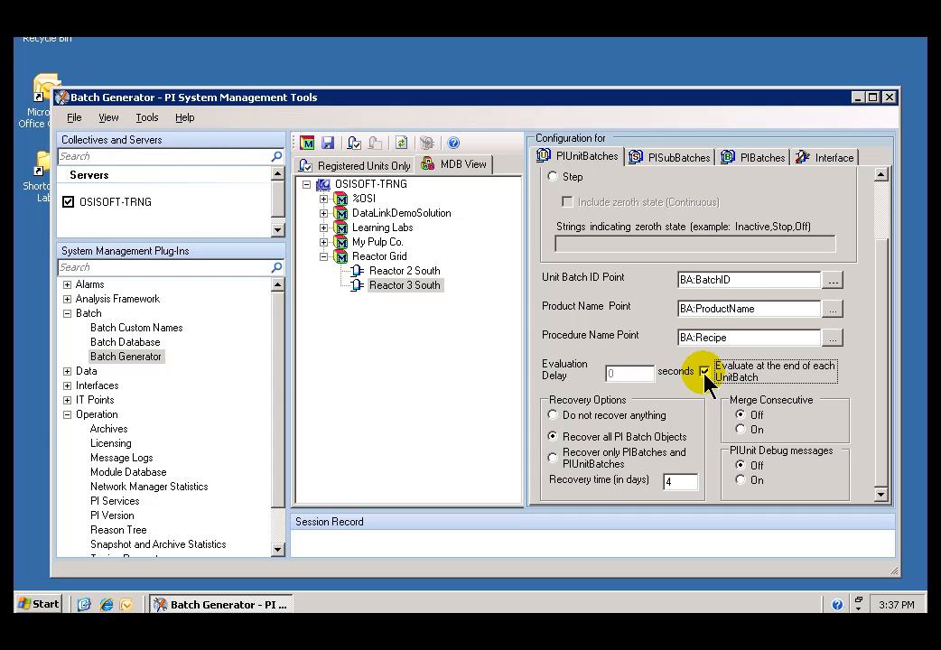
mouse_move(741, 286)
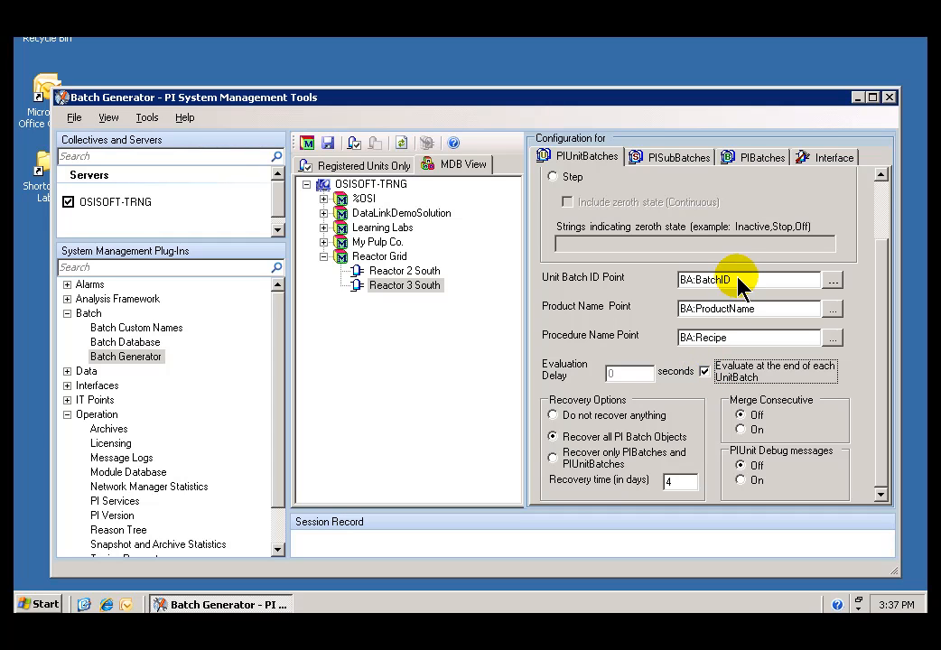
mouse_move(744, 298)
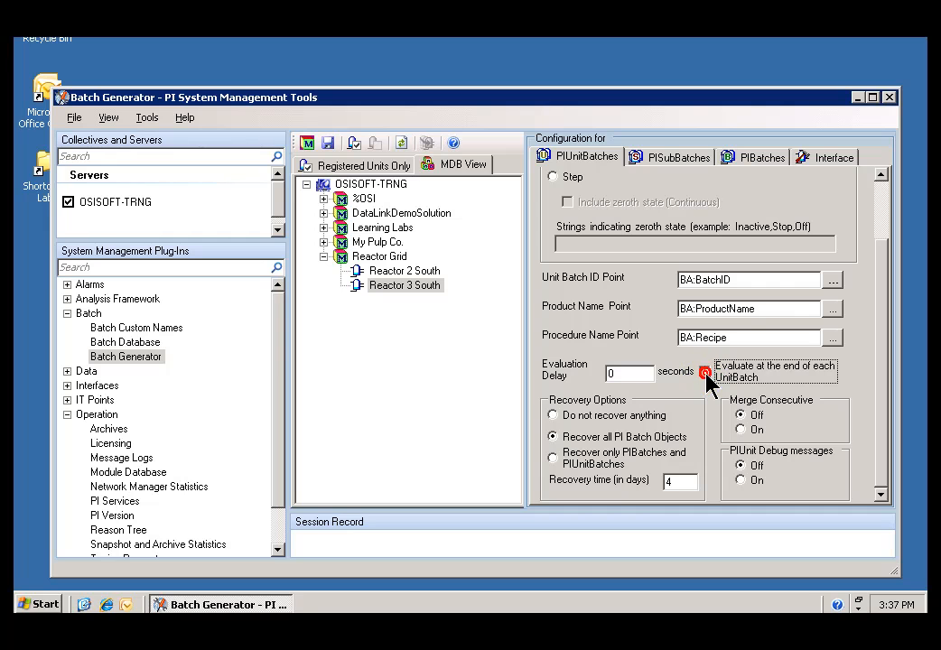
left_click(704, 372)
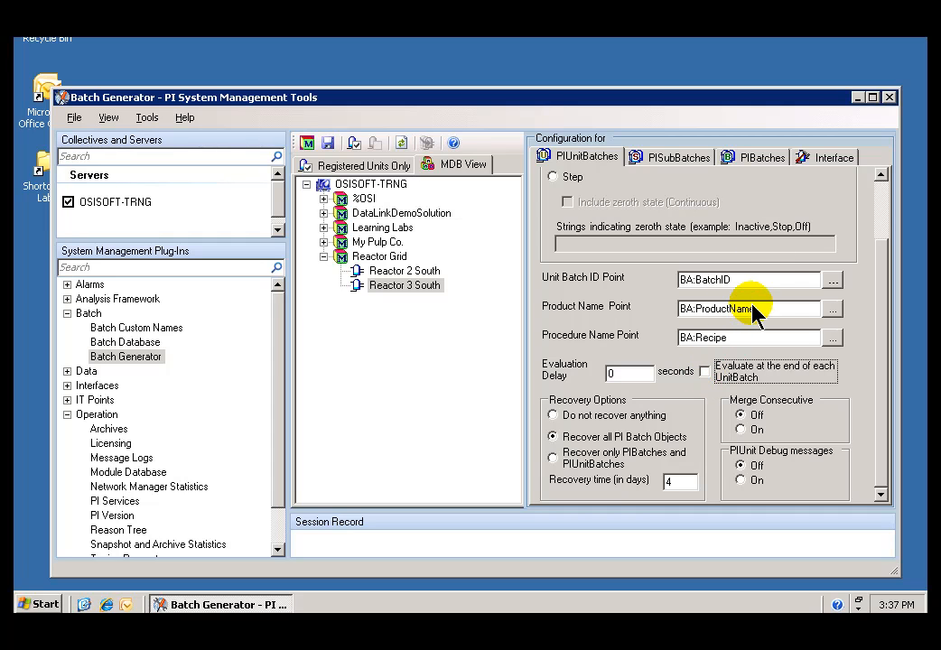
mouse_move(848, 298)
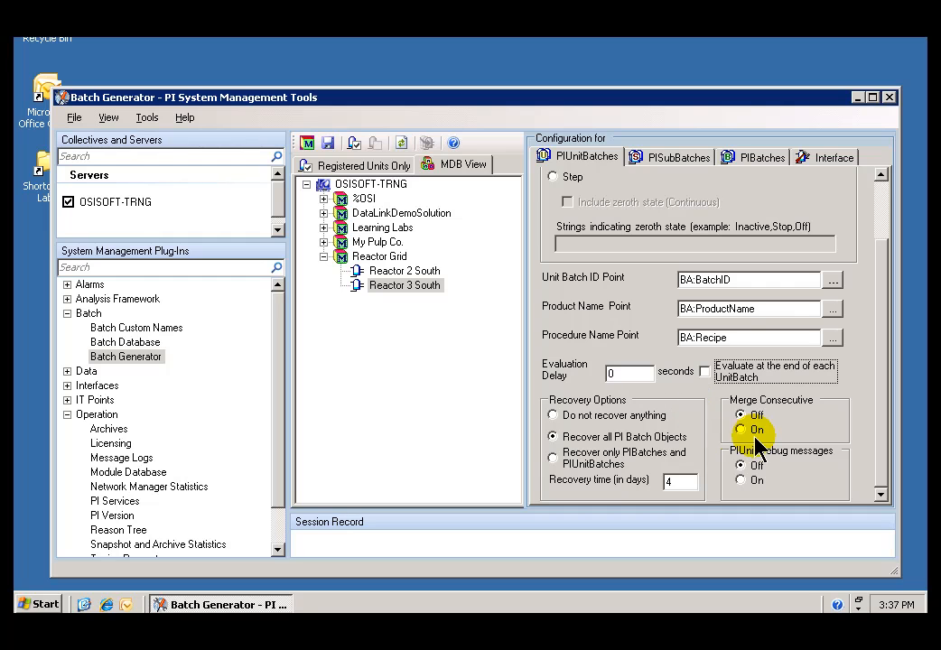
left_click(740, 415)
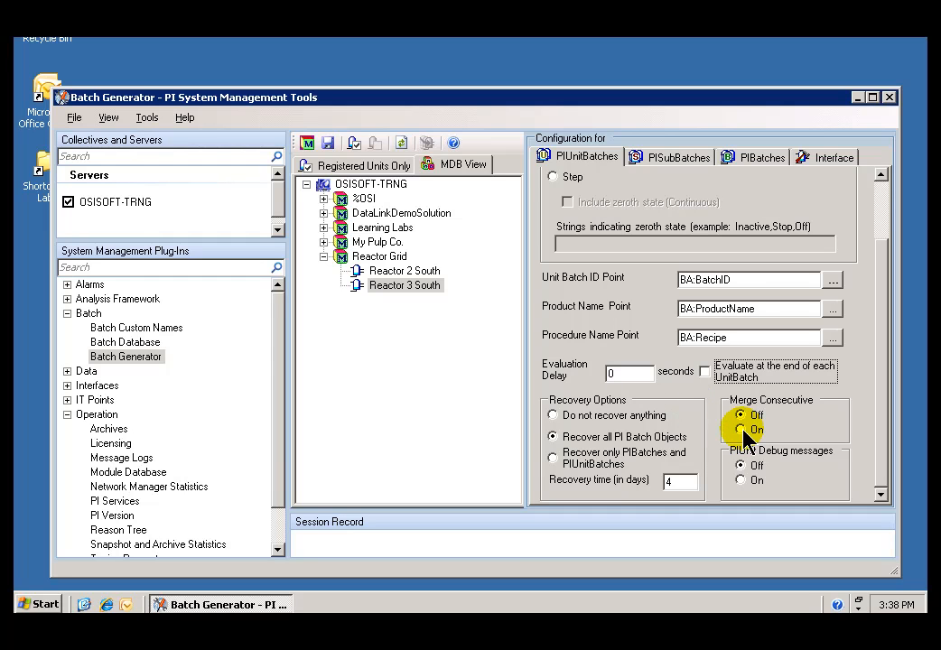
left_click(742, 430)
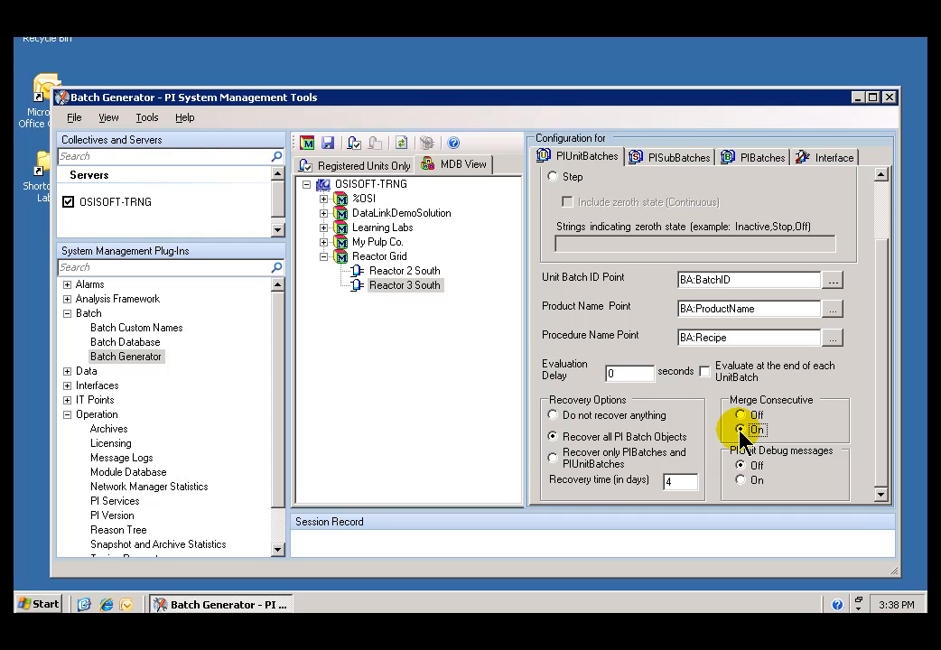
left_click(740, 416)
type("1")
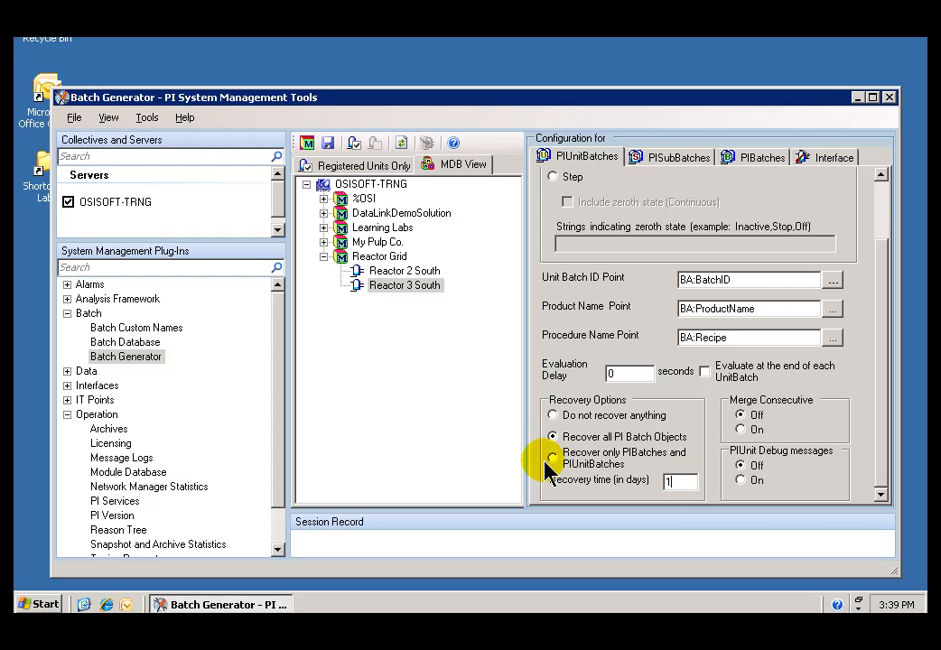
Step: Choose 'Recover only PIBatches and PIUnitBatches' and switch to the PISubBatches settings
left_click(552, 458)
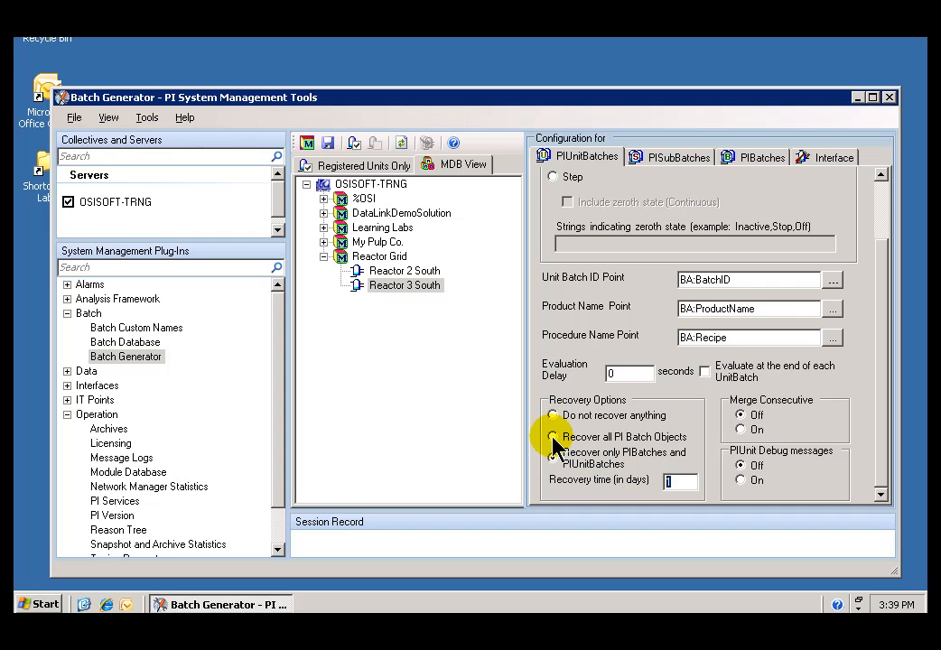
left_click(552, 455)
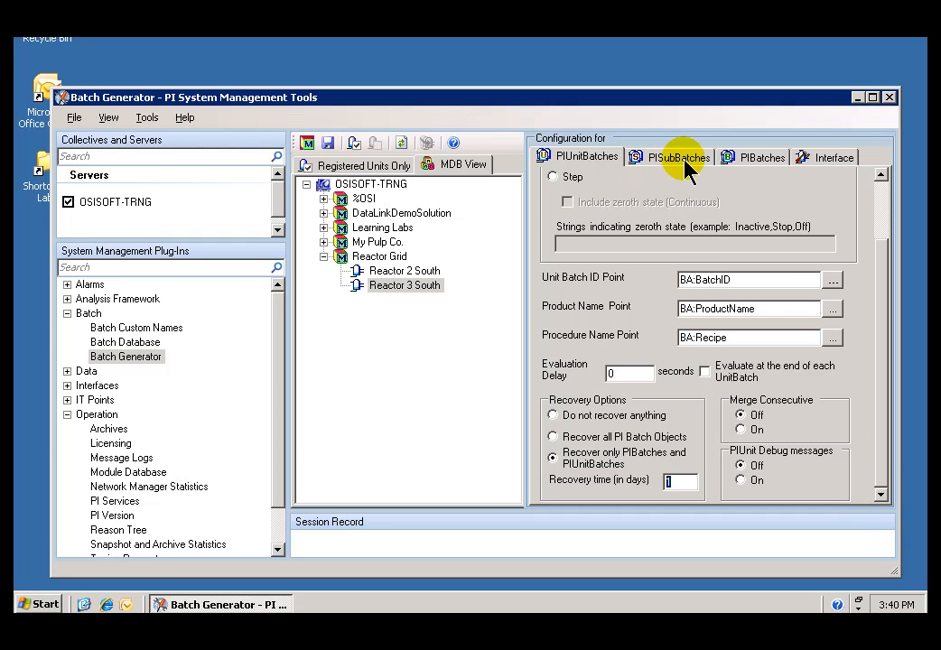
left_click(679, 155)
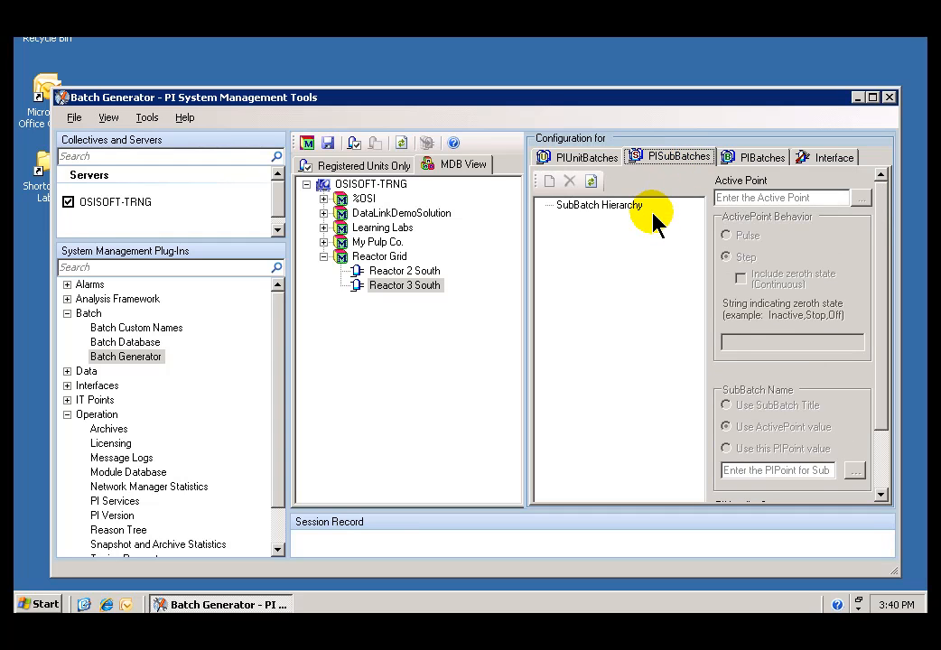